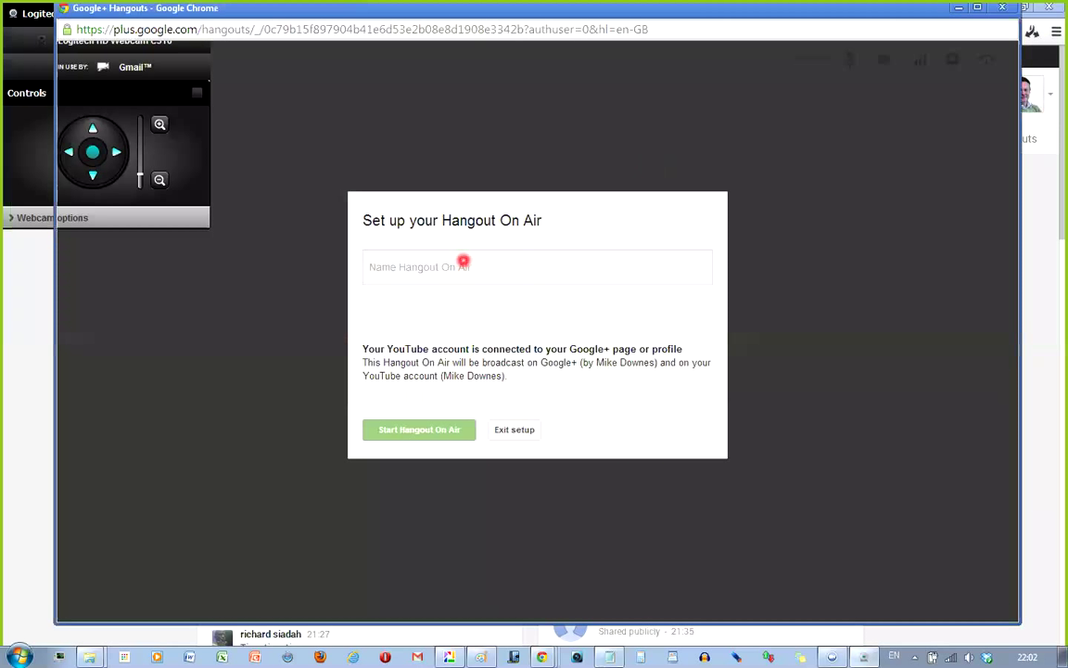
Name the Hangout On Air 'Where Hangouts On Air meet the LIVE Control Room' and start broadcasting.
click(538, 267)
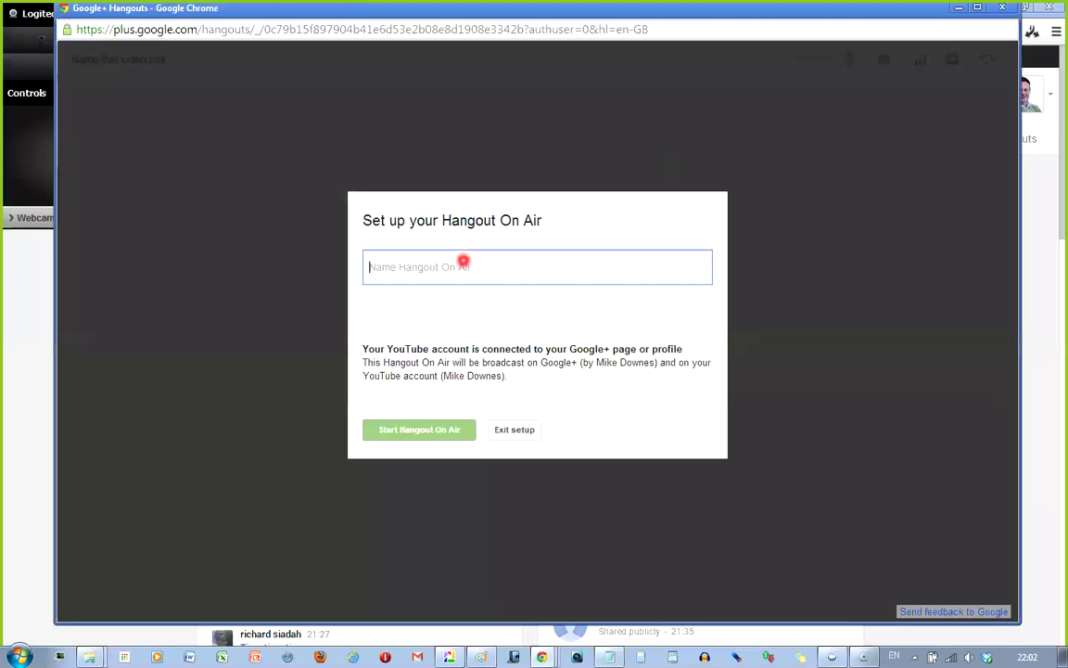
text(Where Hangouts On Air meet the LIVE Control Room)
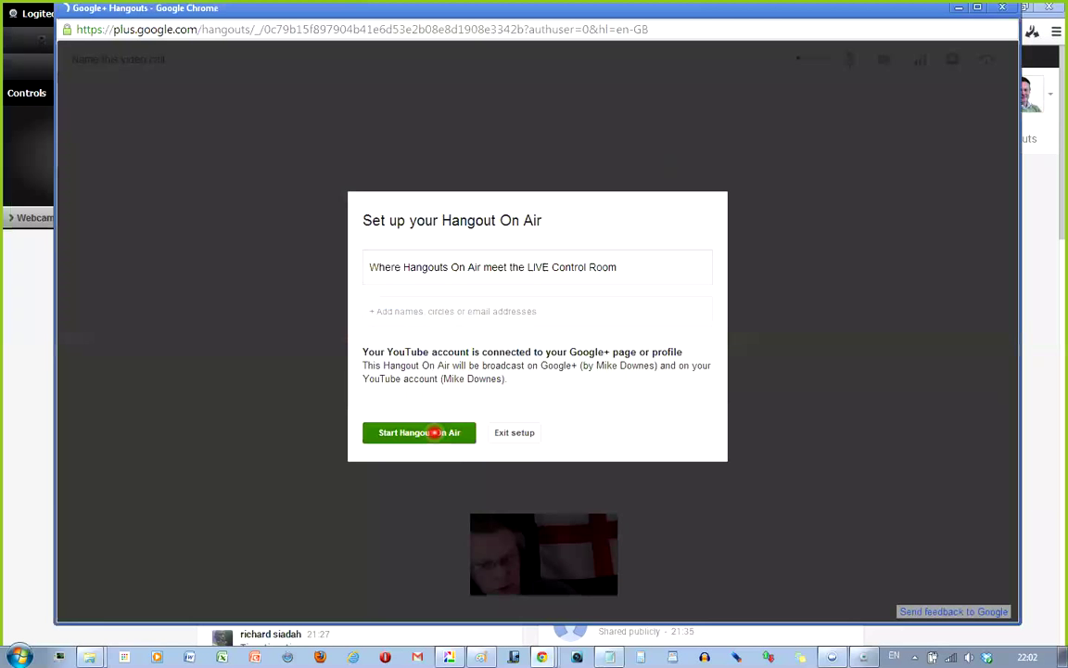
click(419, 432)
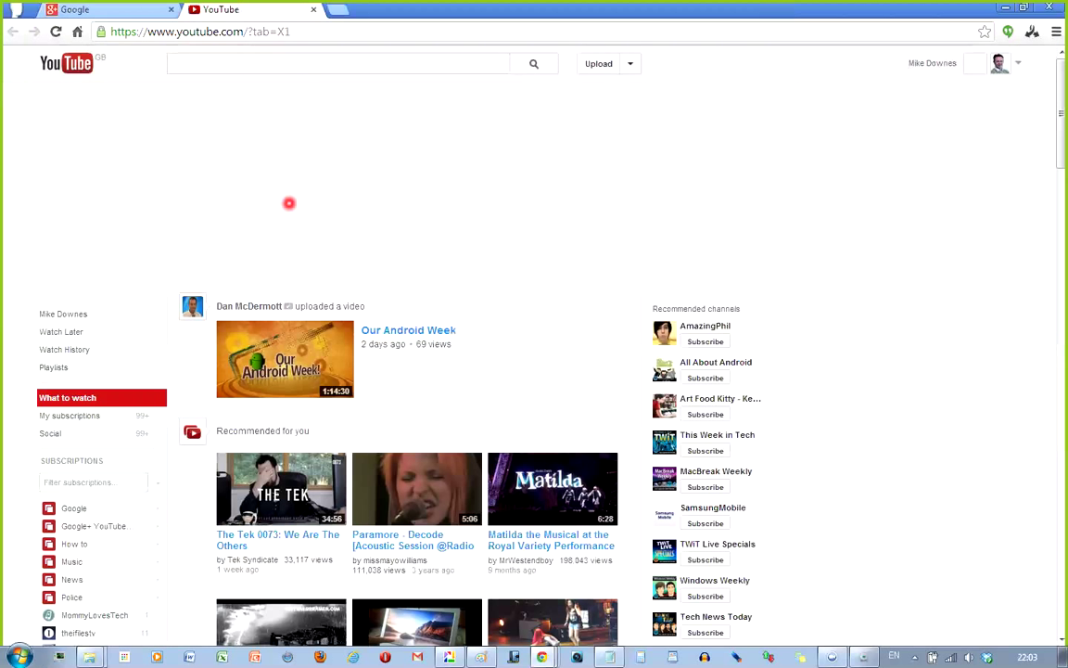
Go from Video Manager's Live Events list to the Hangouts event's Live Control Room.
click(339, 63)
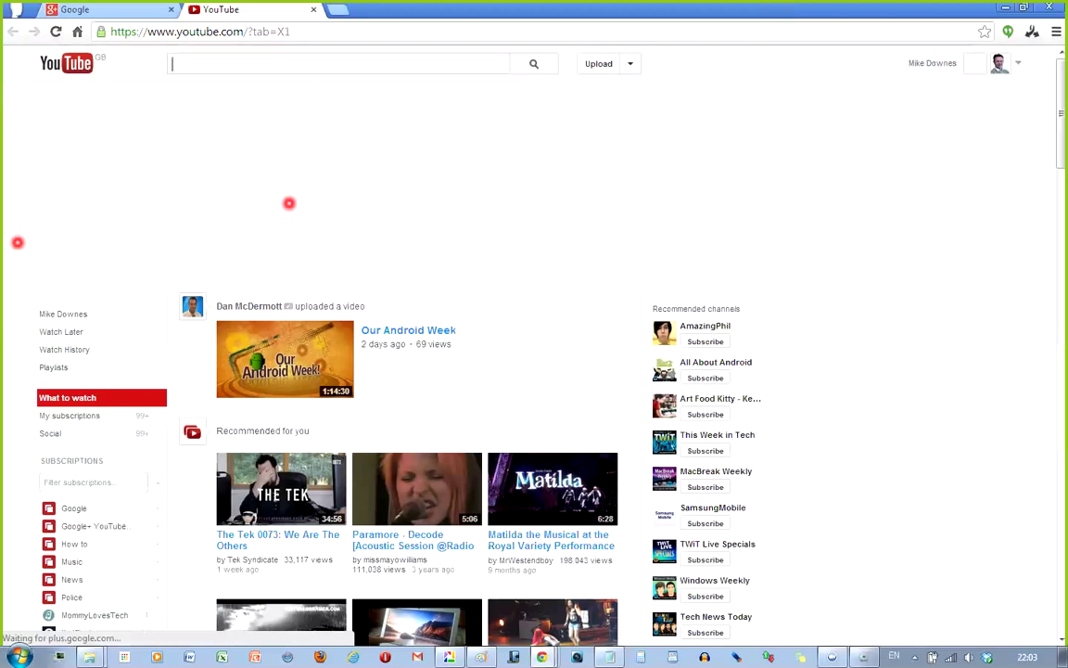
mouse_move(290, 203)
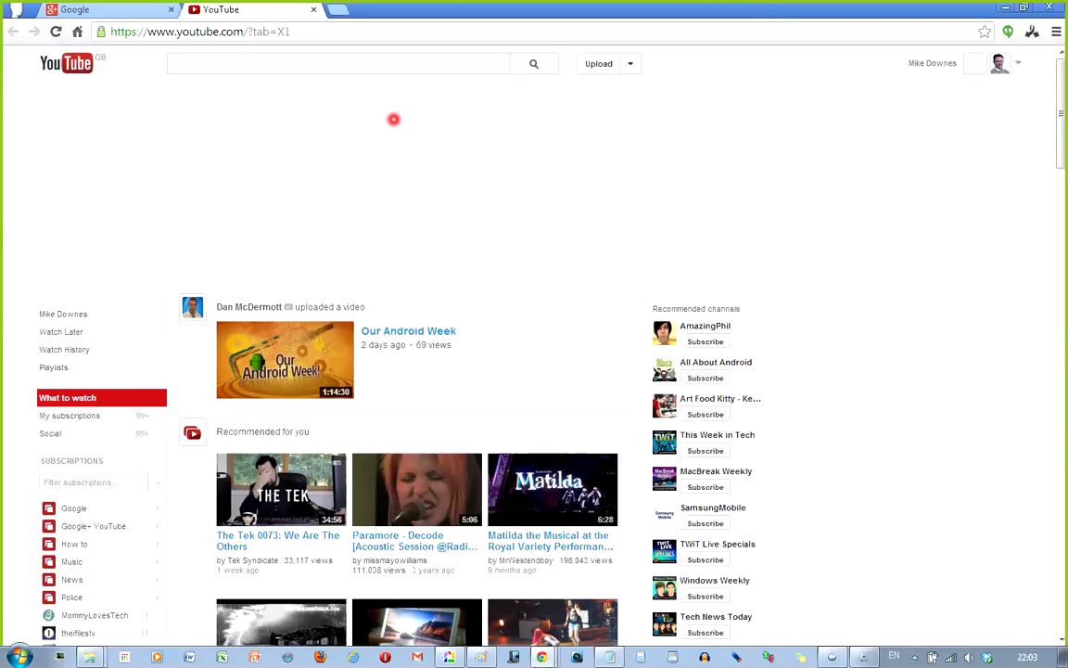
click(338, 63)
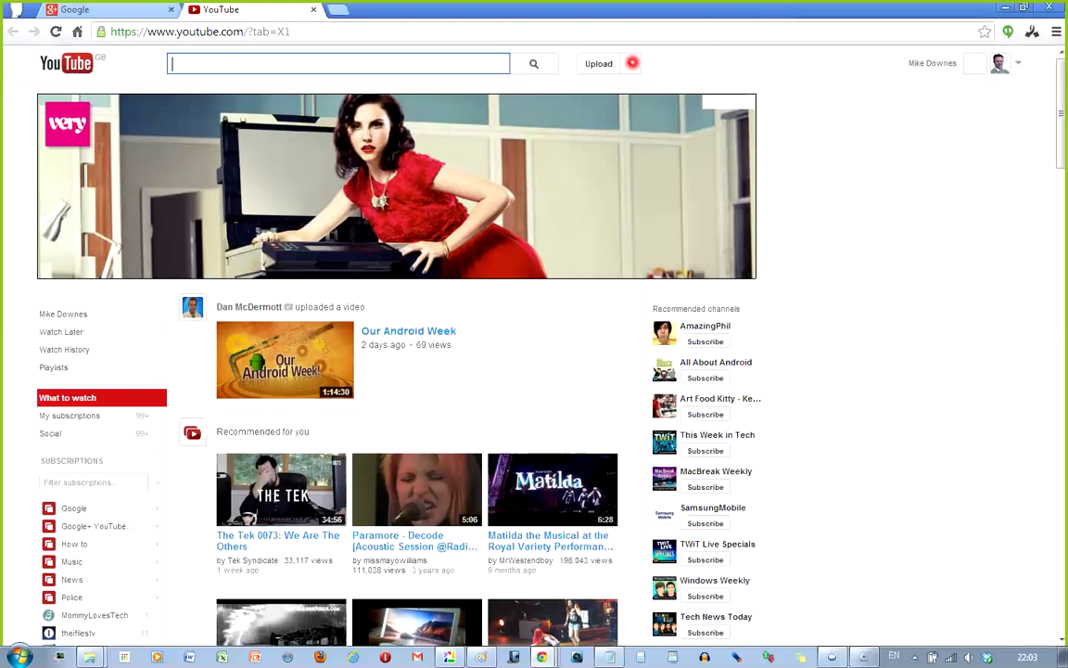
click(630, 63)
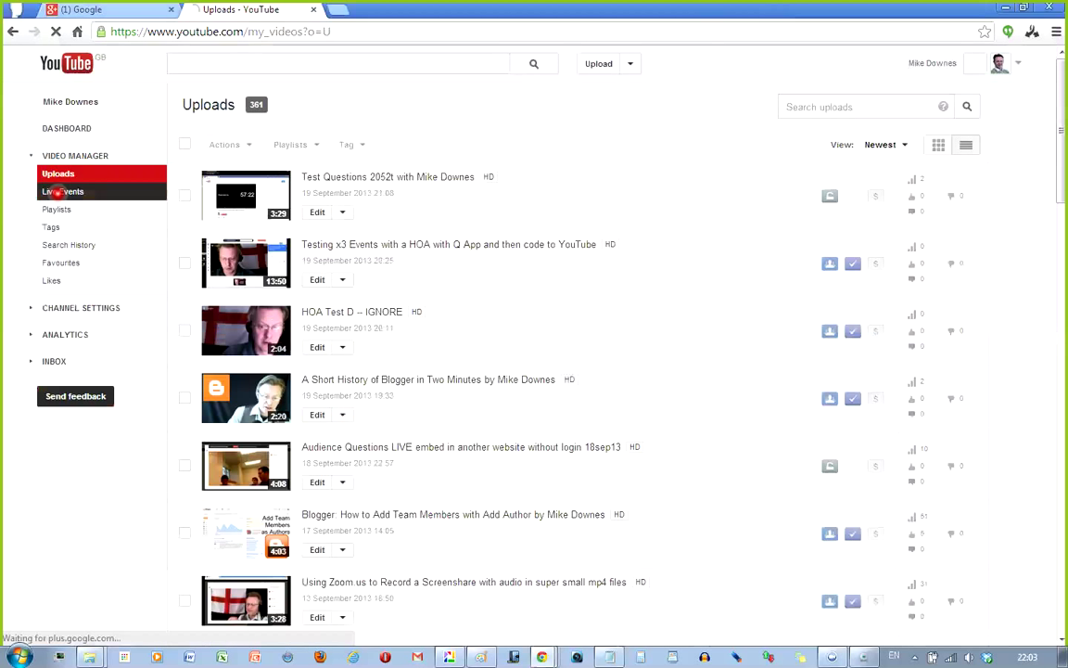
click(63, 191)
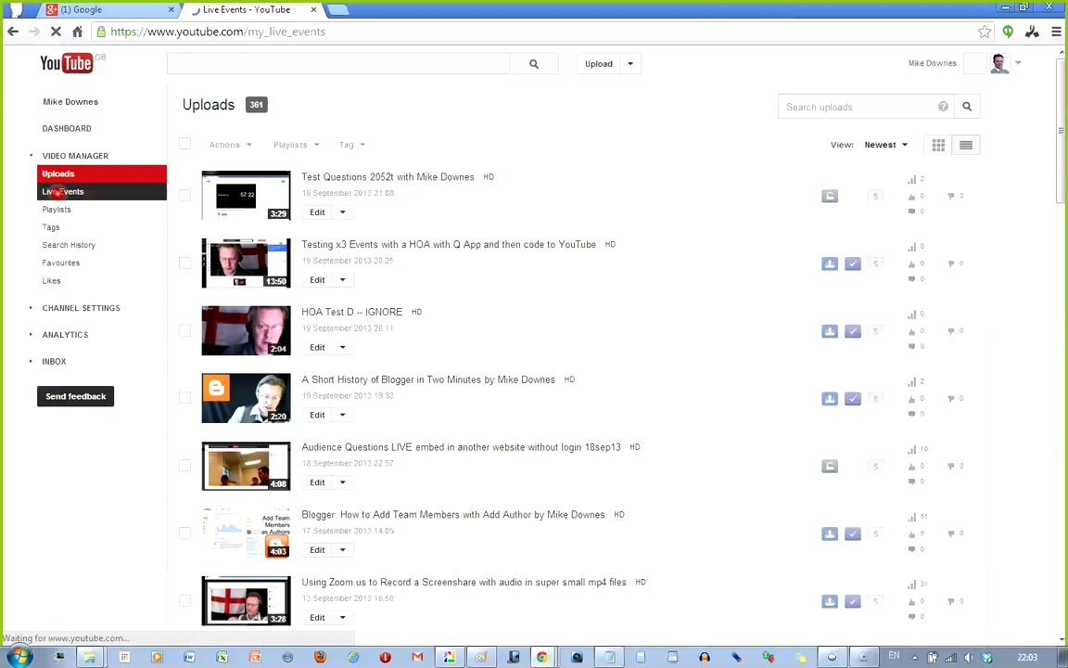
click(63, 191)
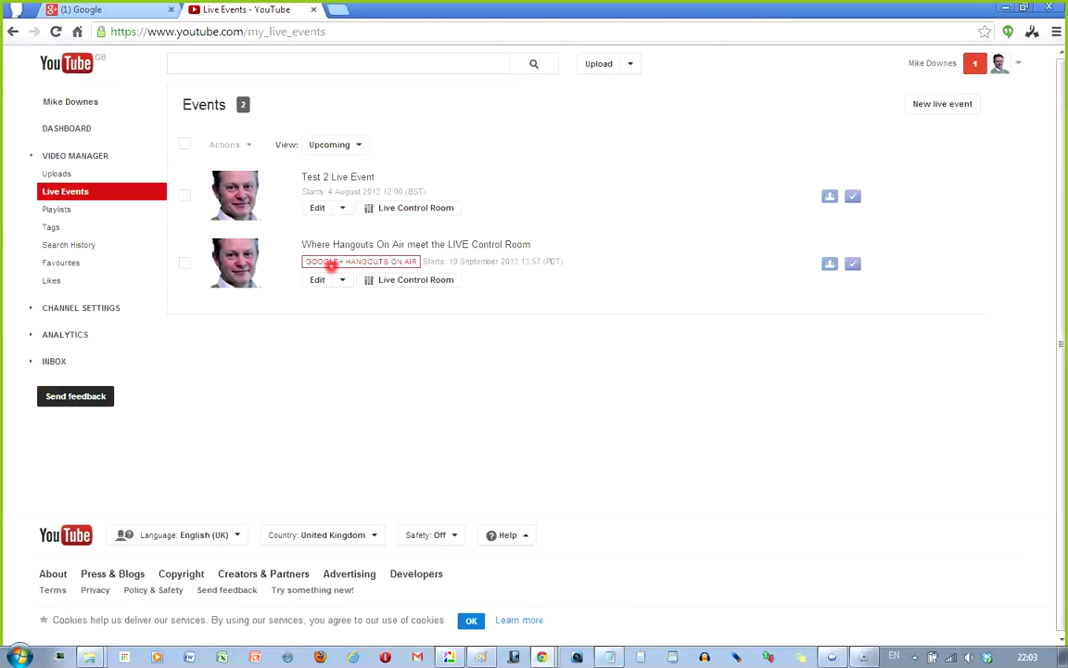
mouse_move(442, 296)
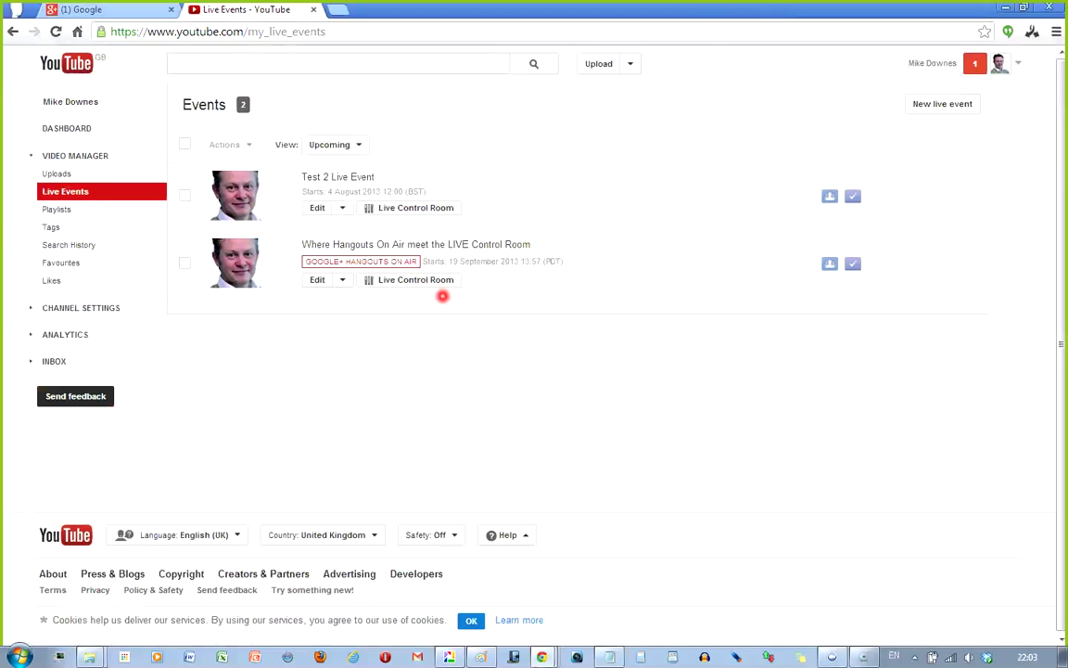
mouse_move(398, 279)
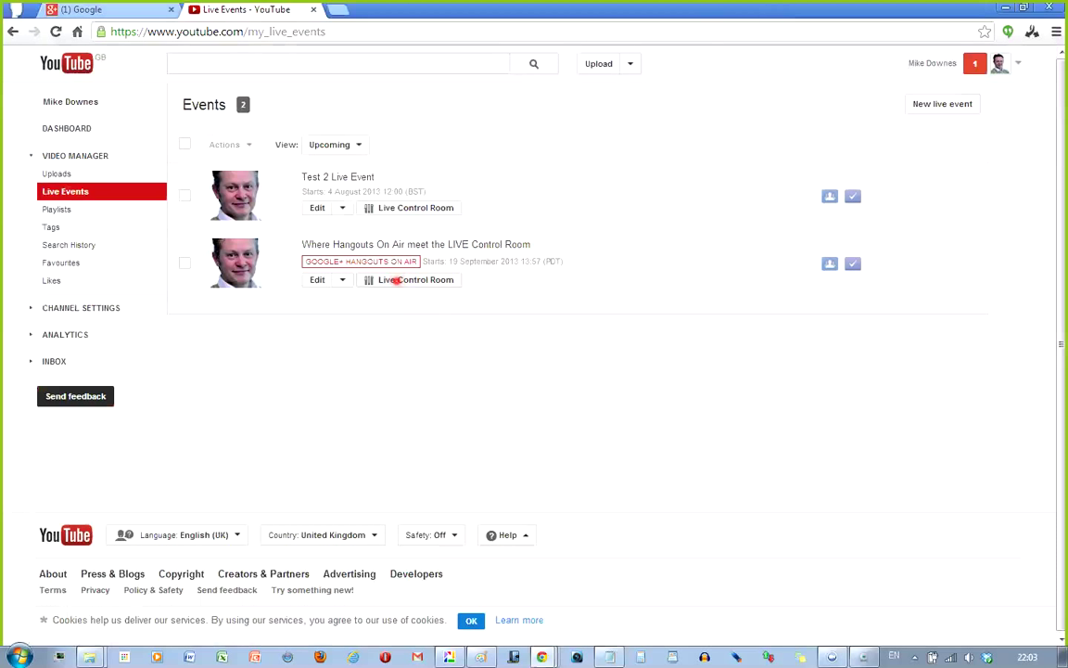
click(415, 279)
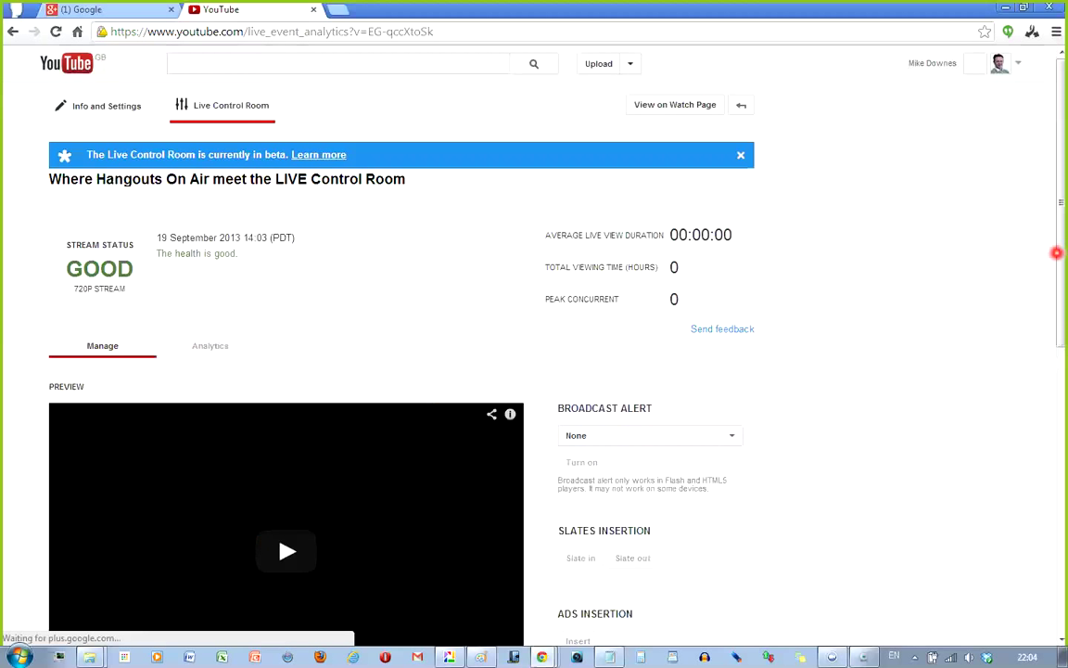
Play the live Hangout preview and check that the public view shows 'Starting soon'.
scroll(down, 3)
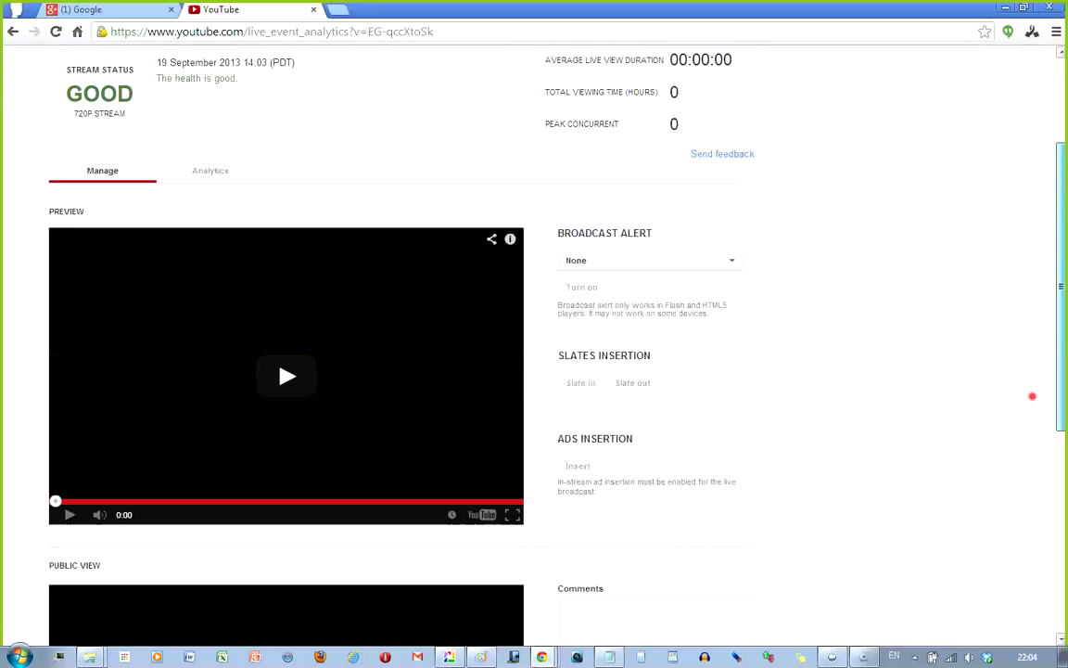
scroll(down, 3)
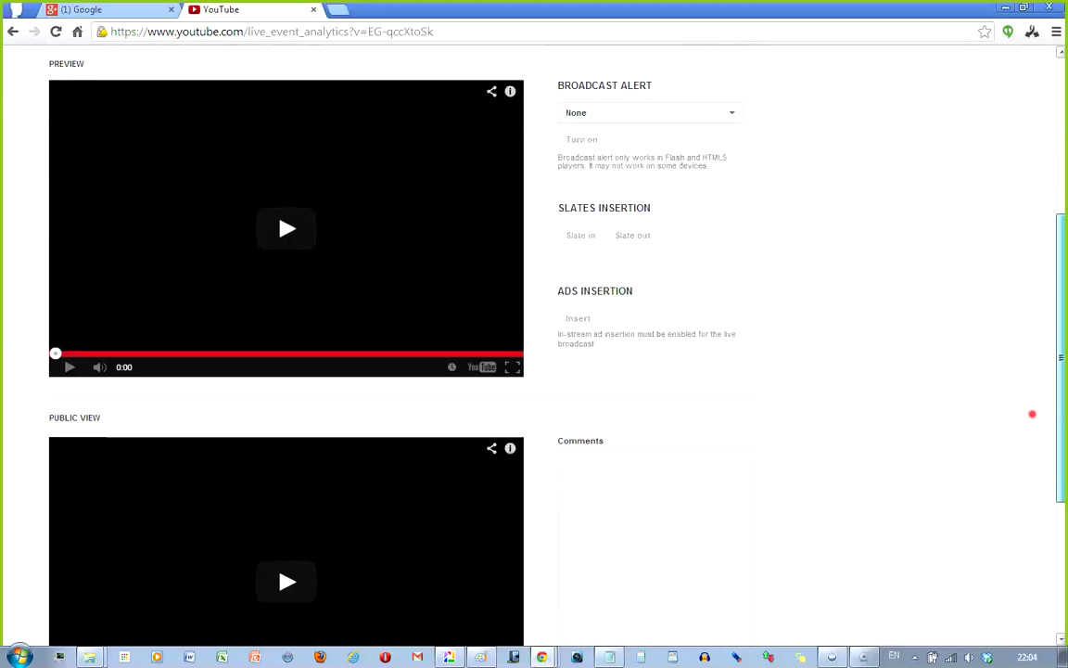
mouse_move(286, 229)
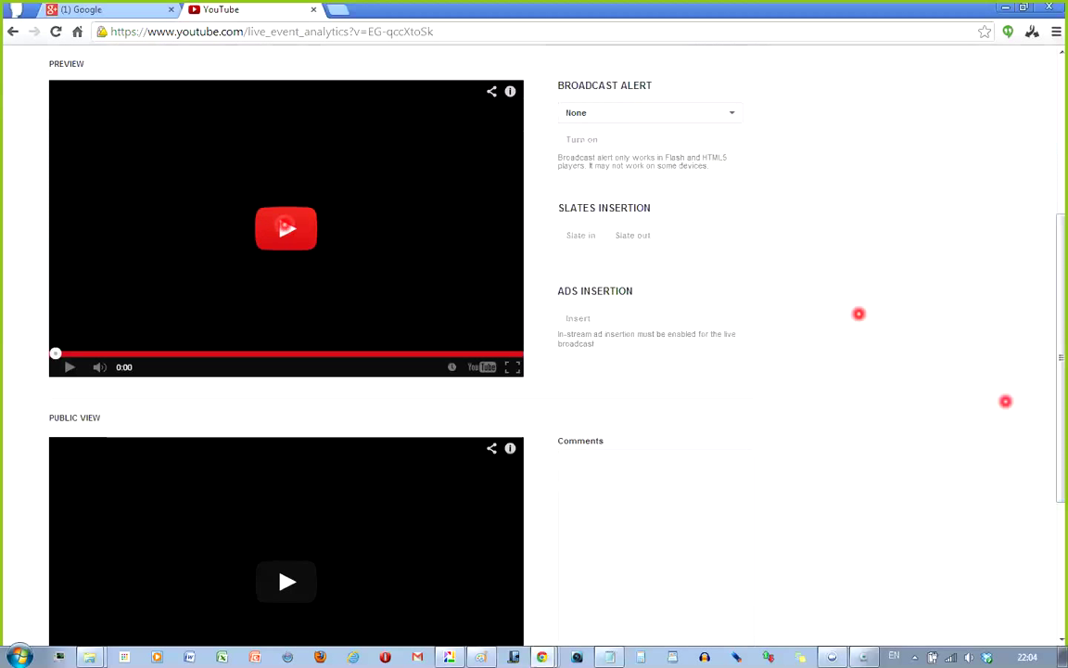
click(286, 229)
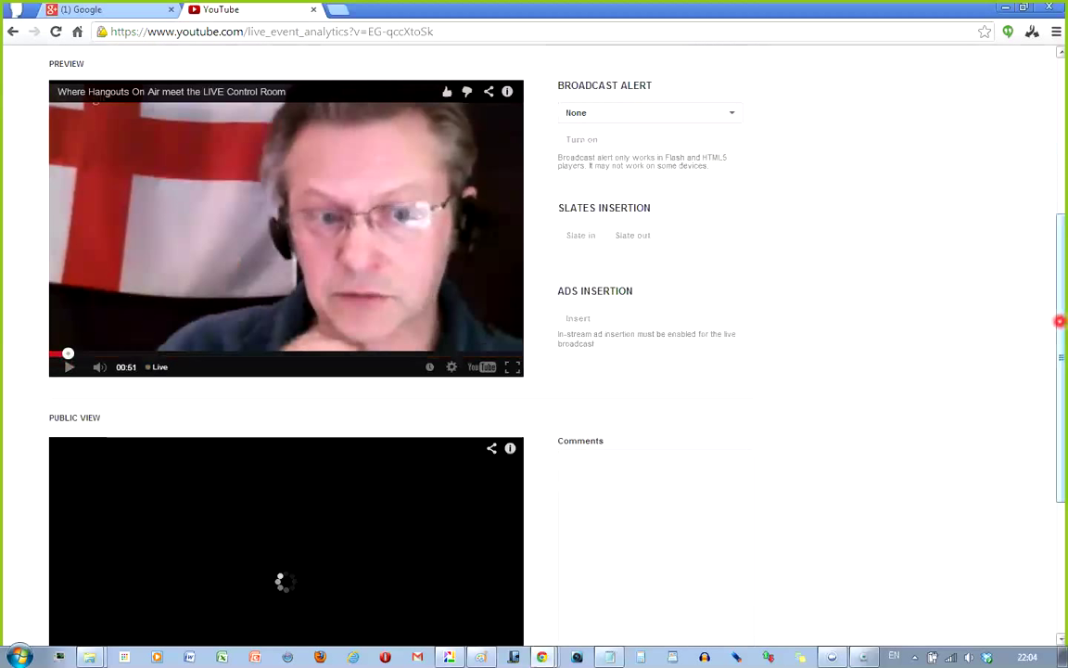
scroll(down, 3)
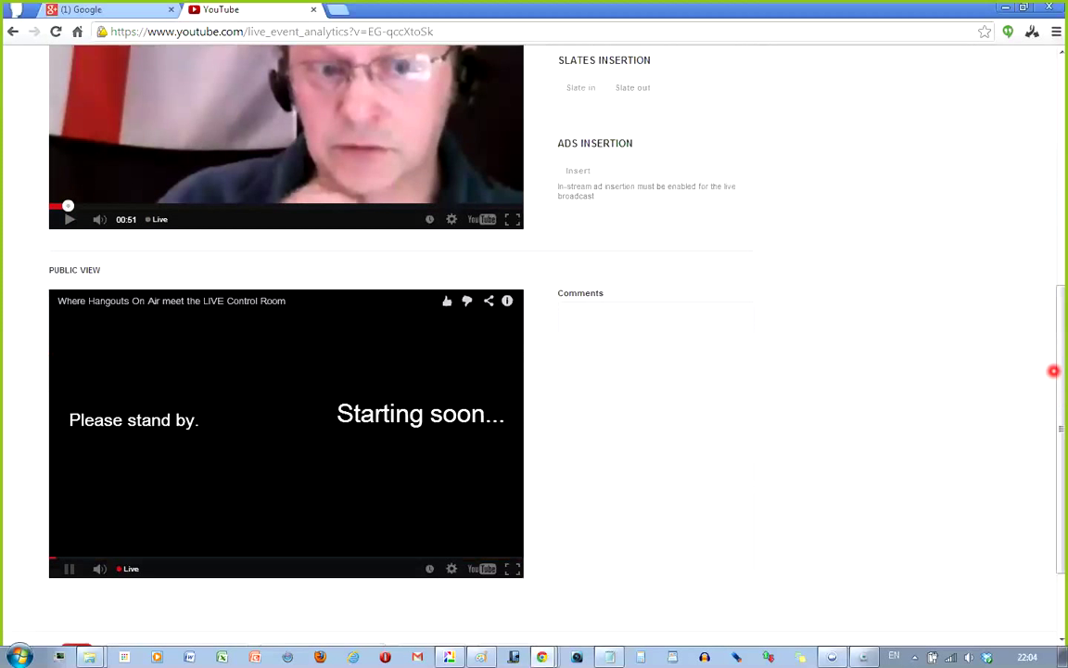
scroll(up, 3)
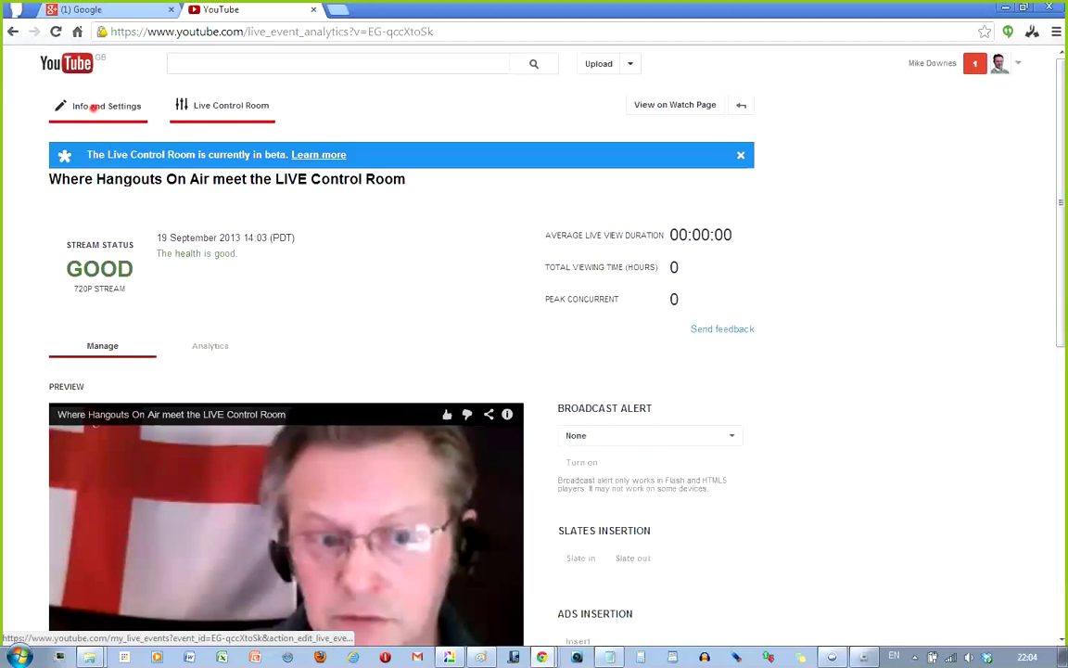
Open the event's Info and Settings and replace the old description.
click(91, 106)
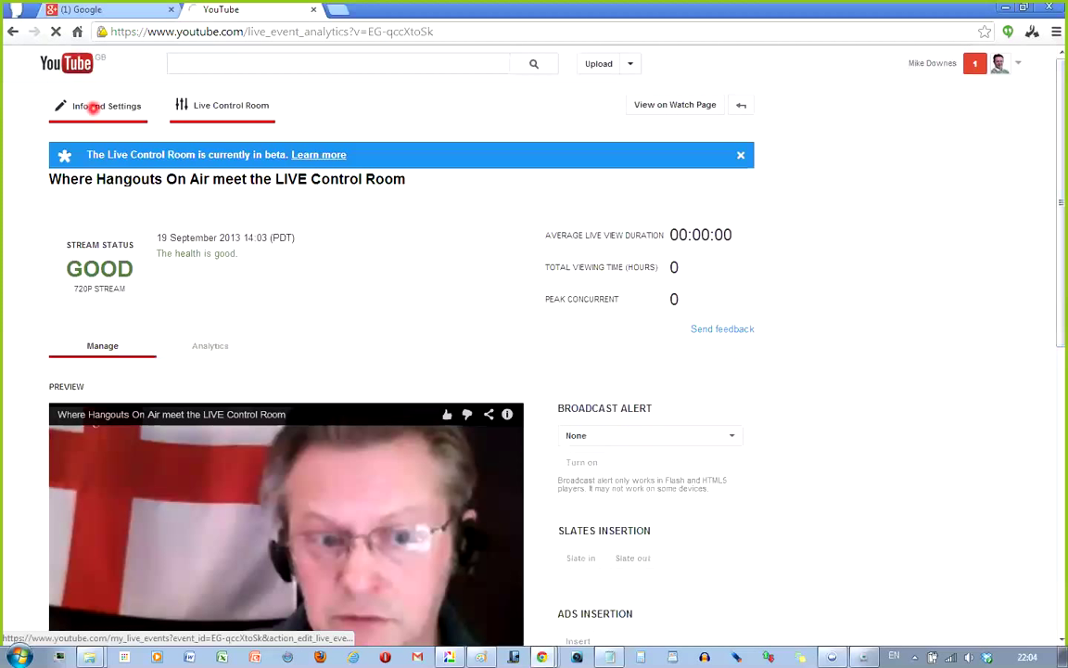
click(108, 105)
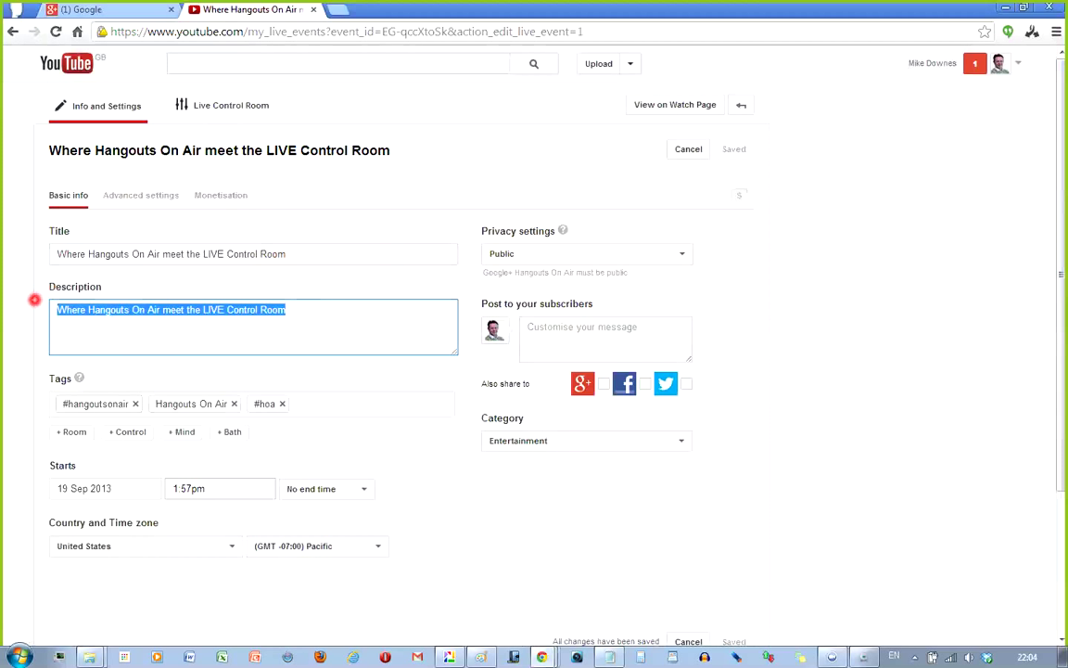
key(Delete)
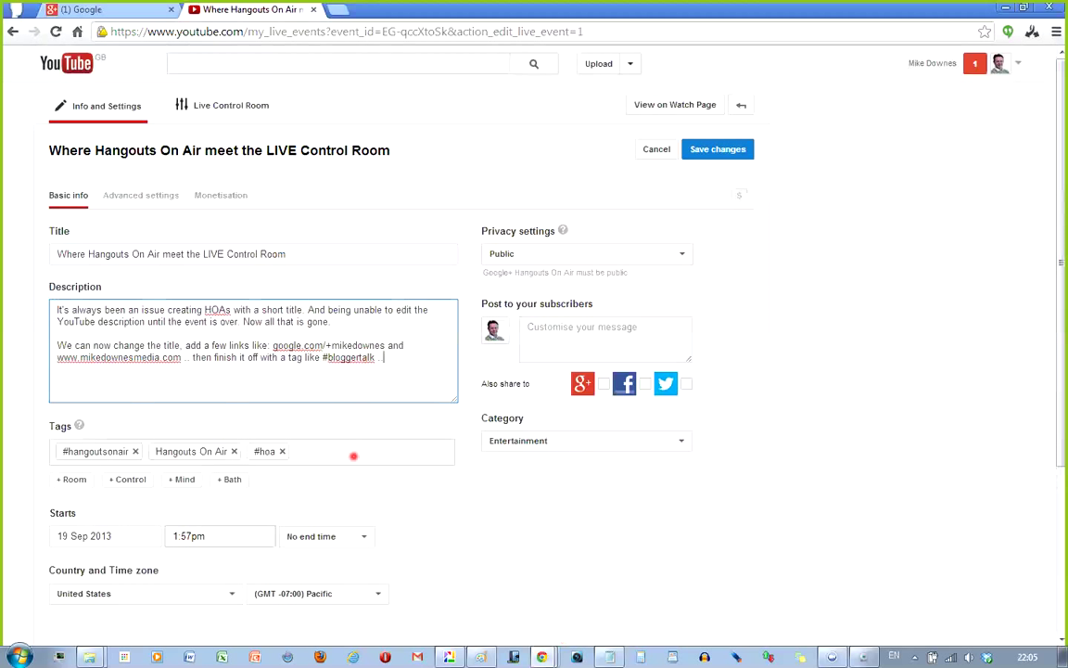
Add the tag 'mike downes' to the event.
text(mike)
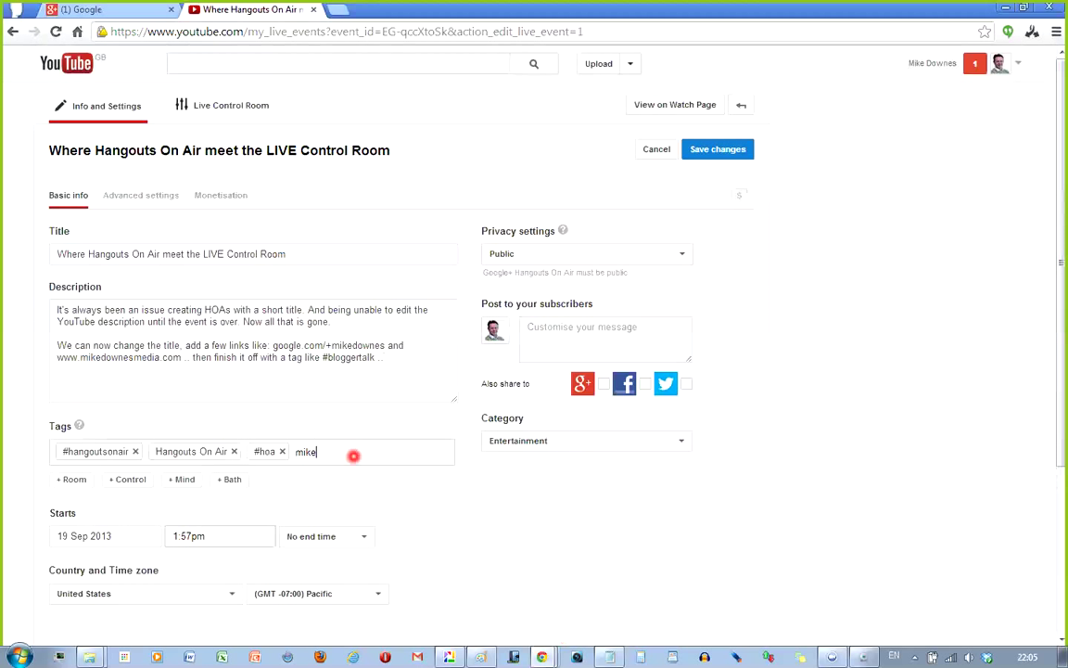
text(downes)
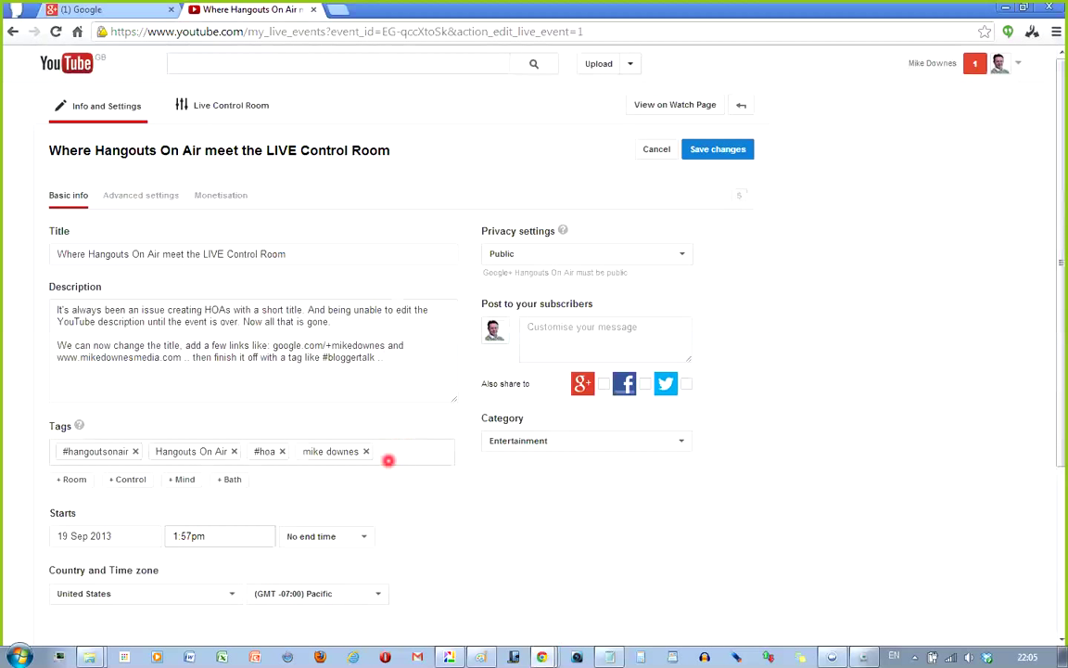
click(387, 451)
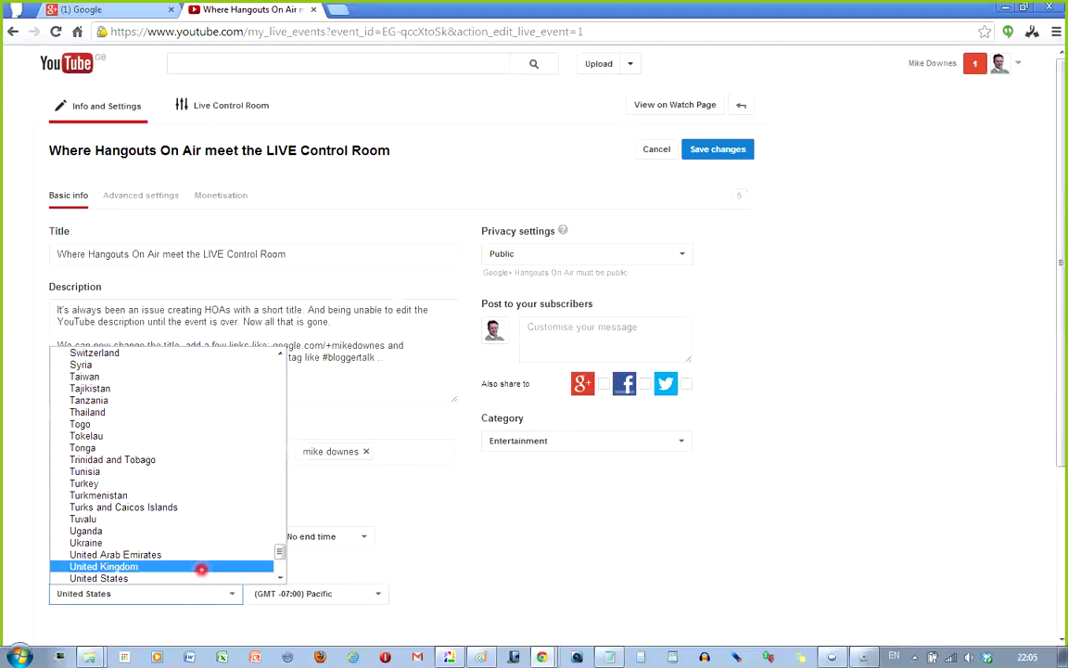
Set country to United Kingdom and duration to 1 hr, leaving Google+ sharing unticked.
click(103, 565)
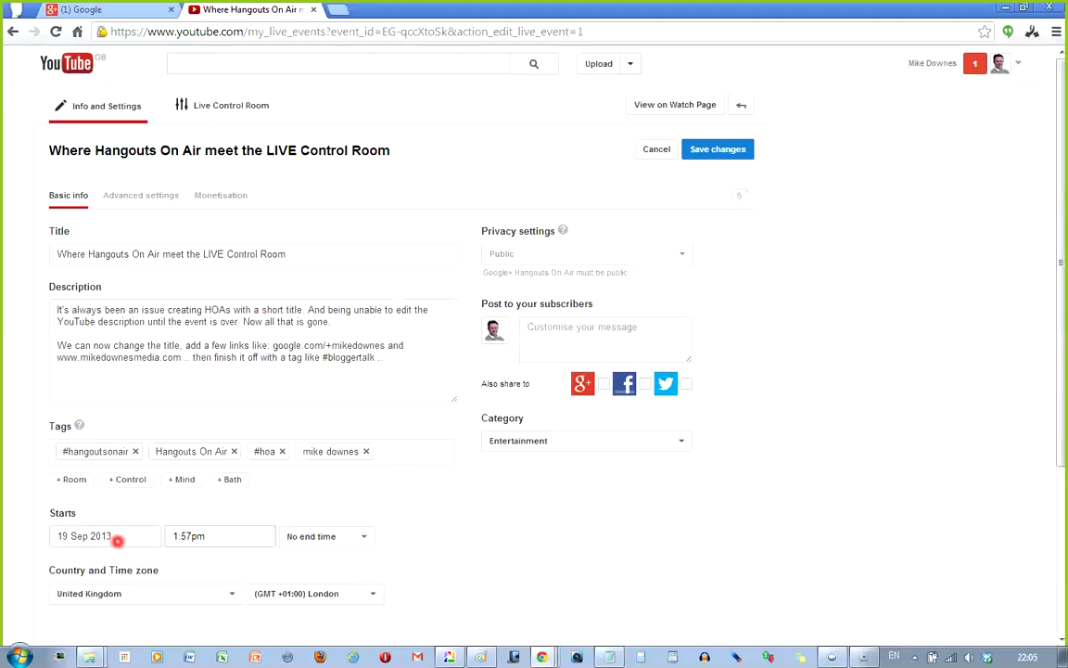
click(105, 536)
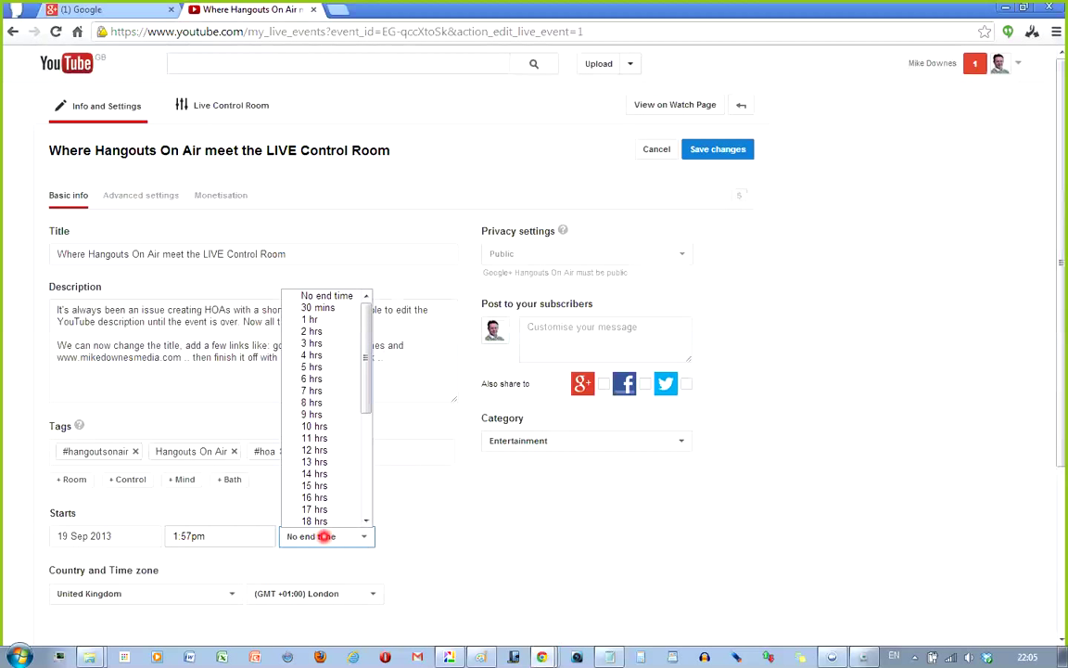
click(310, 319)
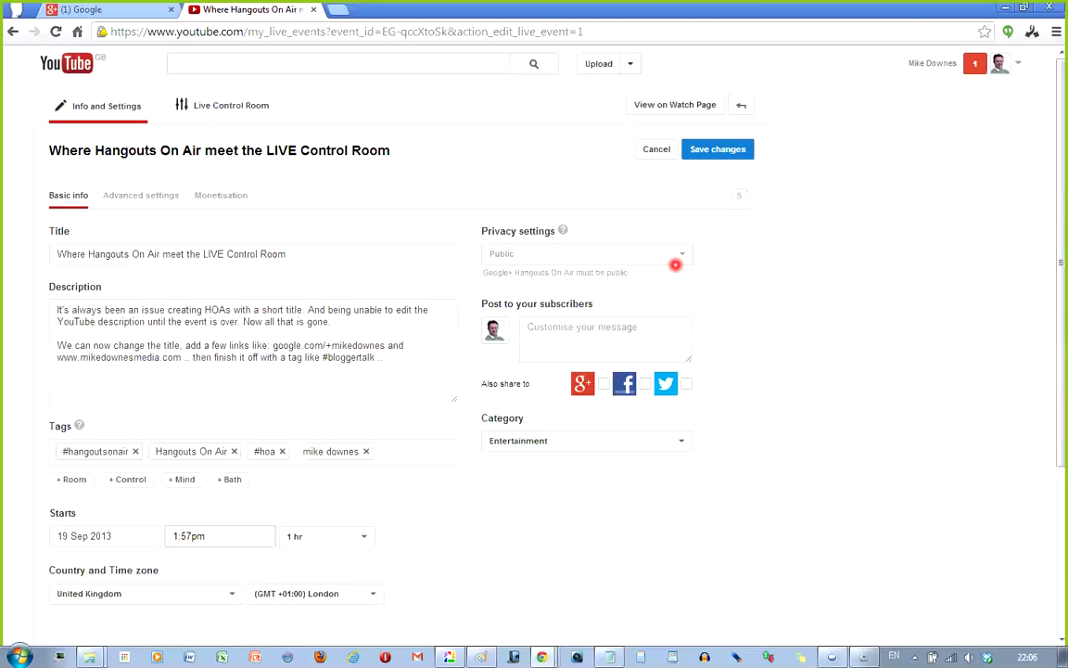
mouse_move(514, 230)
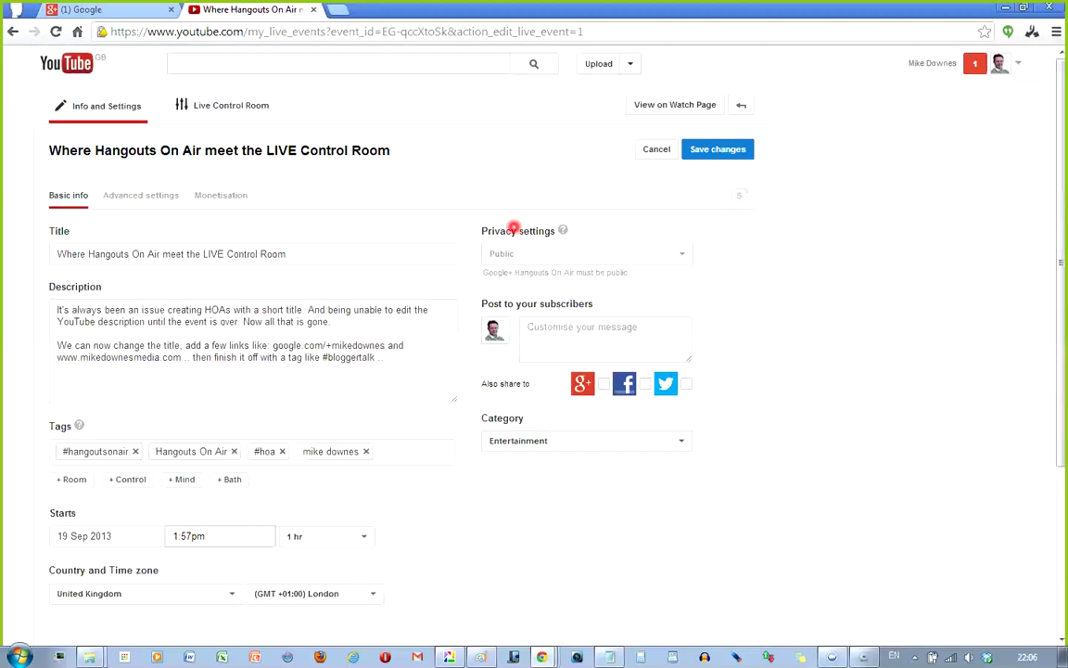
mouse_move(529, 390)
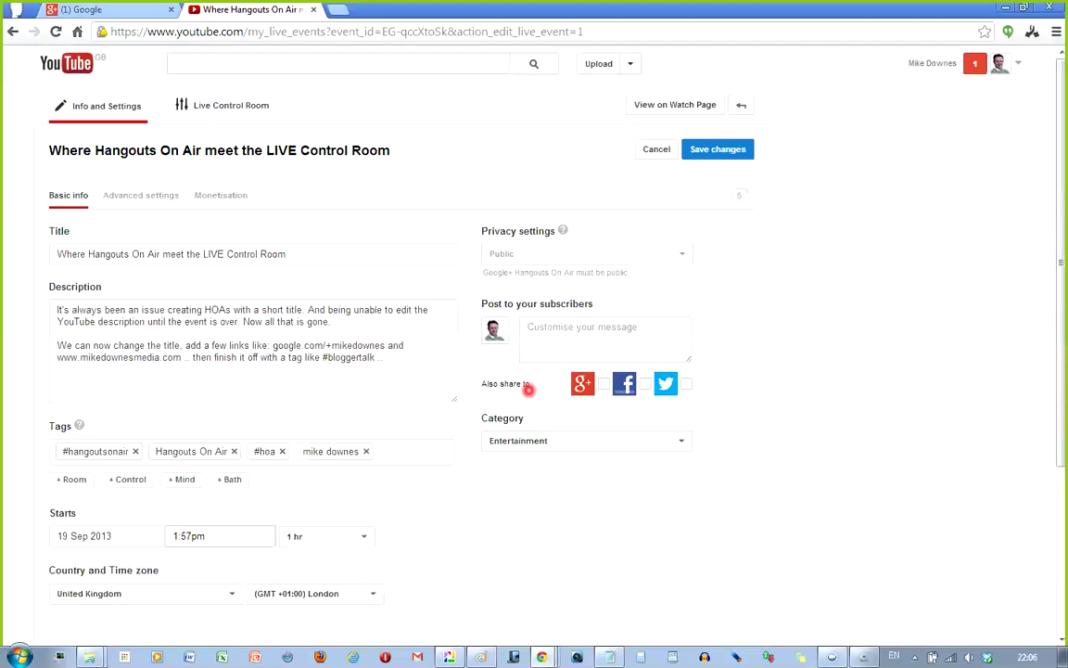
click(603, 383)
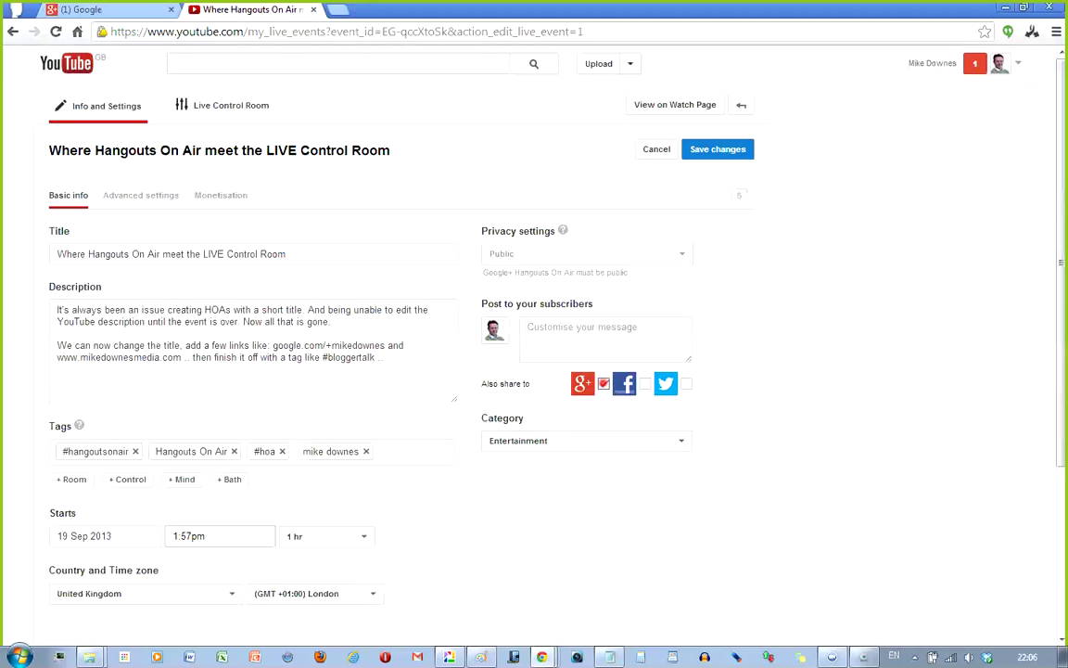
click(604, 383)
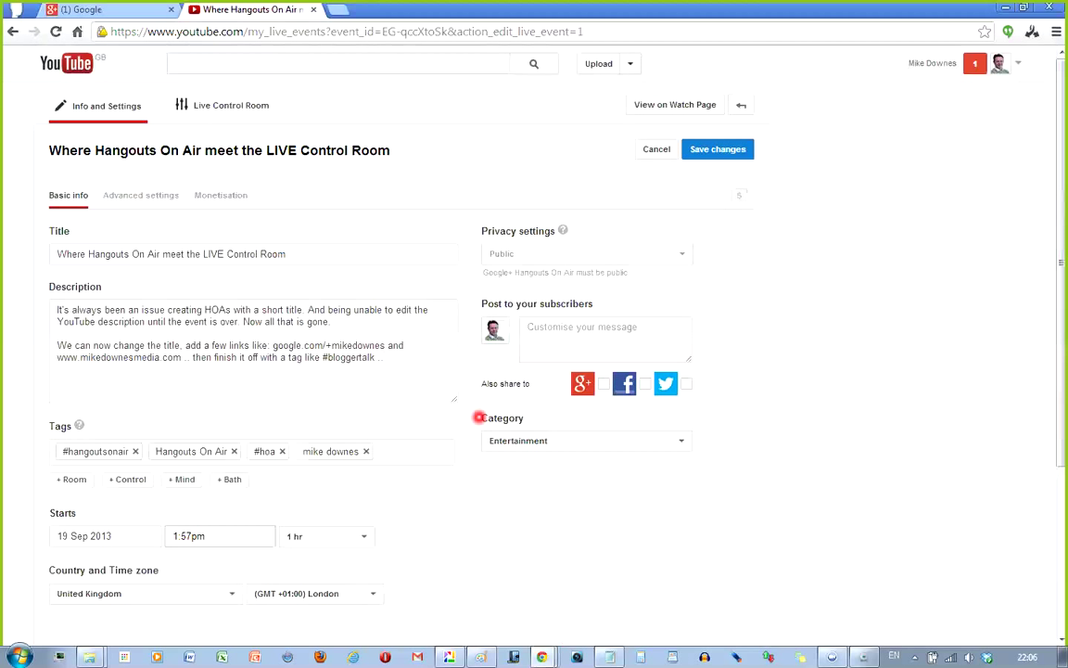
click(586, 440)
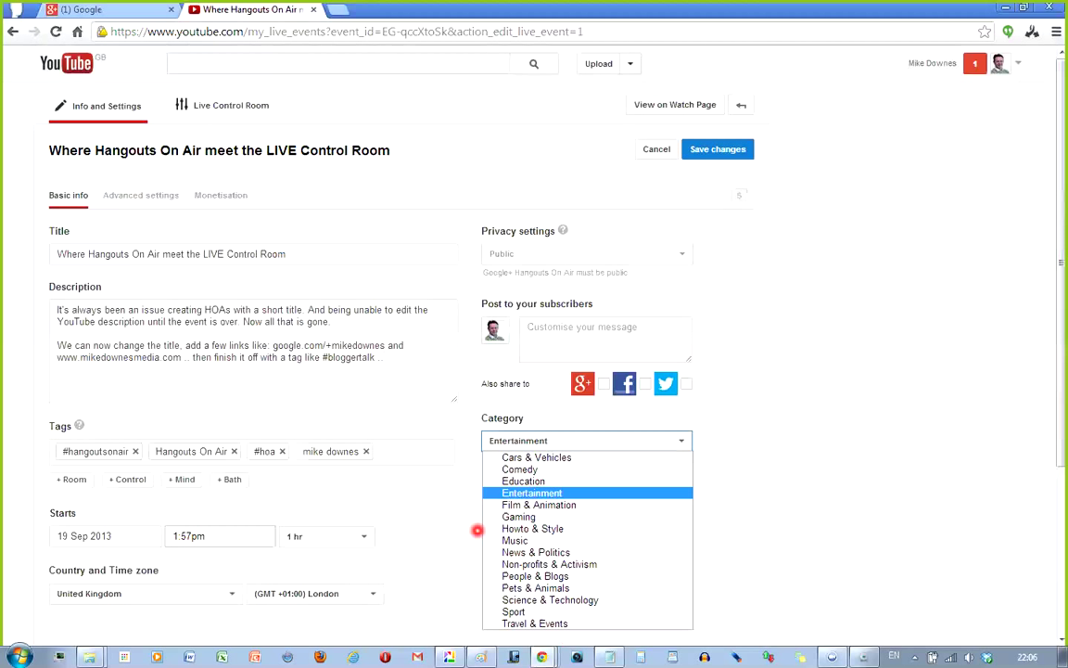
Change the category to Howto & Style and attempt to save.
click(532, 528)
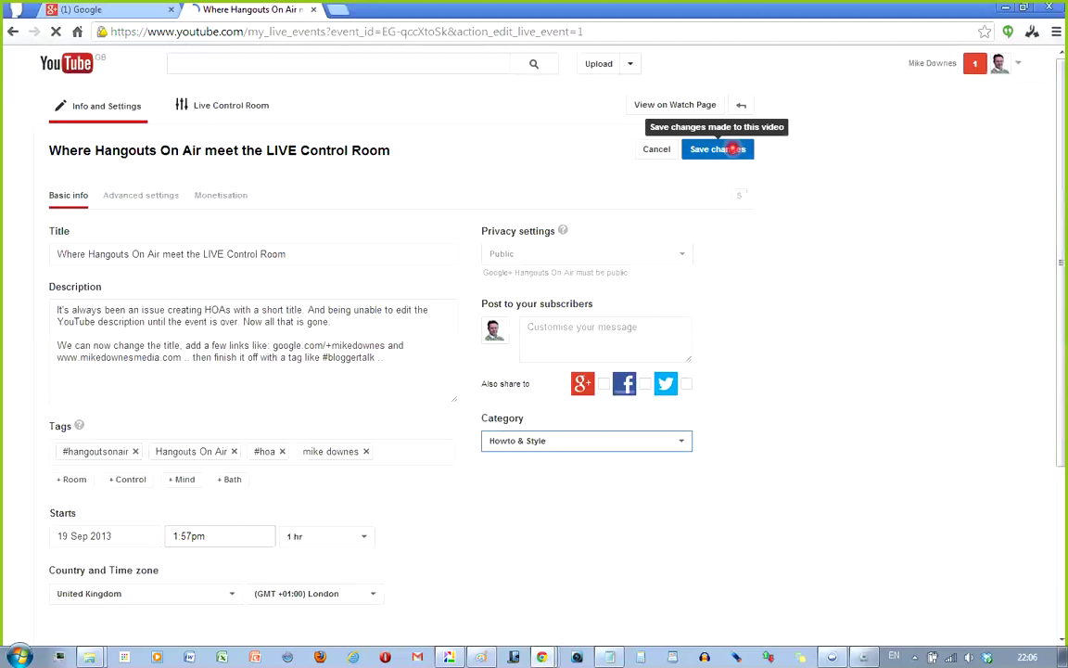
click(717, 148)
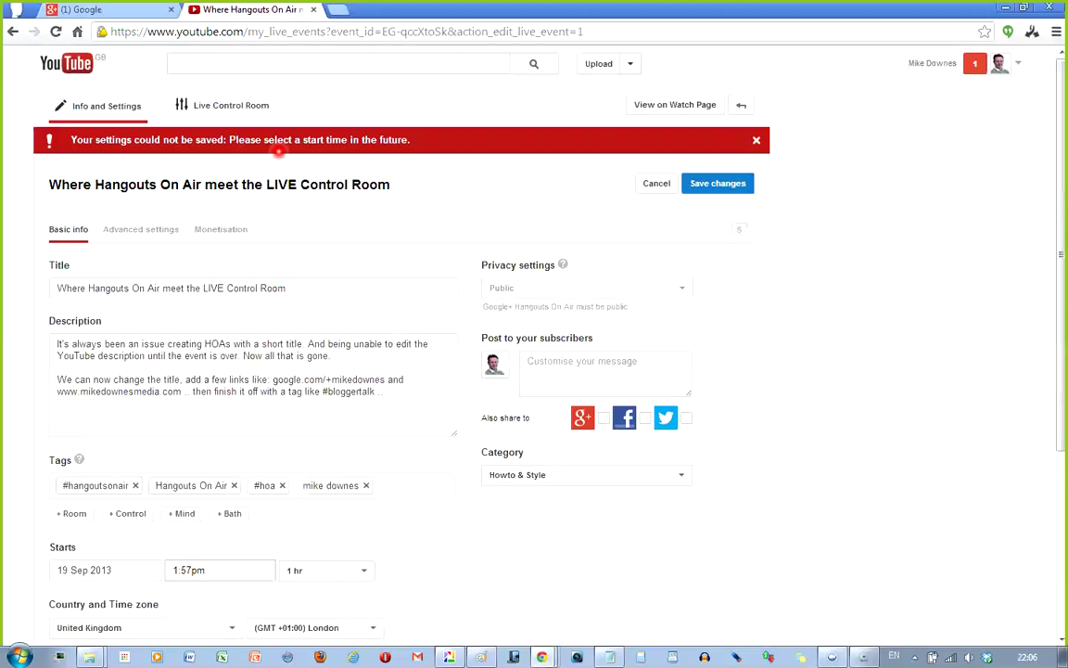
mouse_move(306, 154)
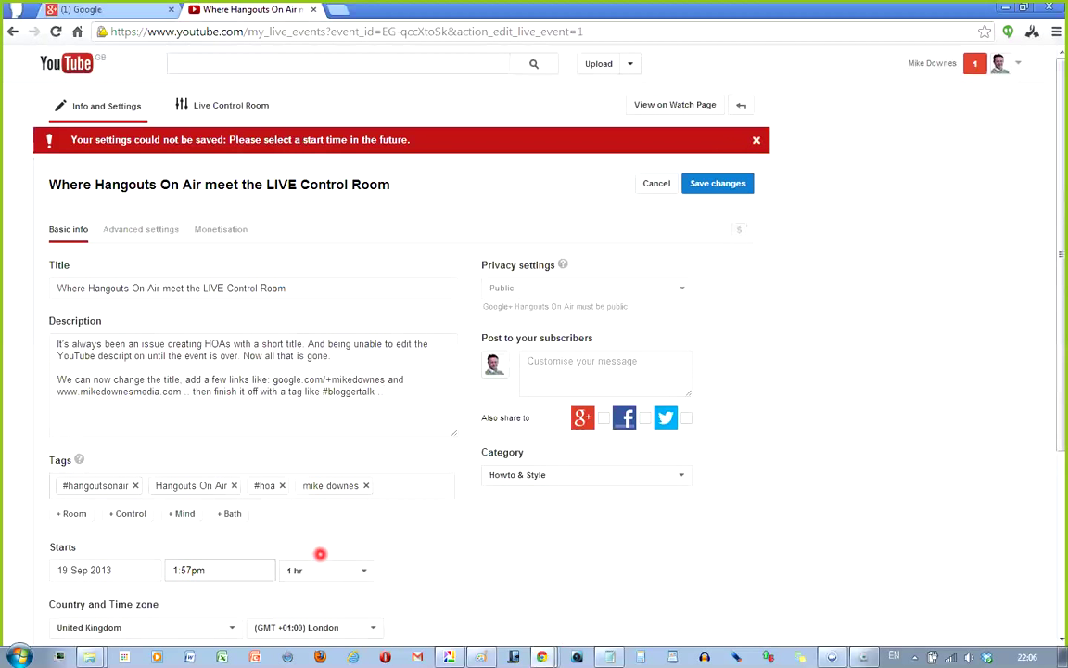
mouse_move(263, 594)
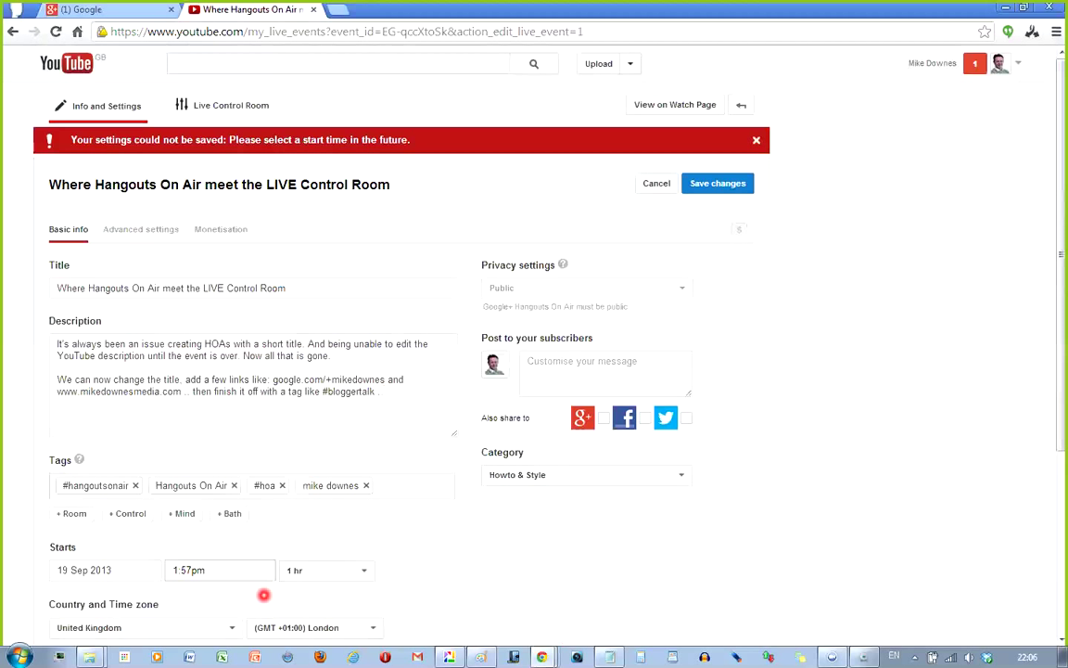
Set the event's start time to 10:30pm and save the changes.
click(83, 569)
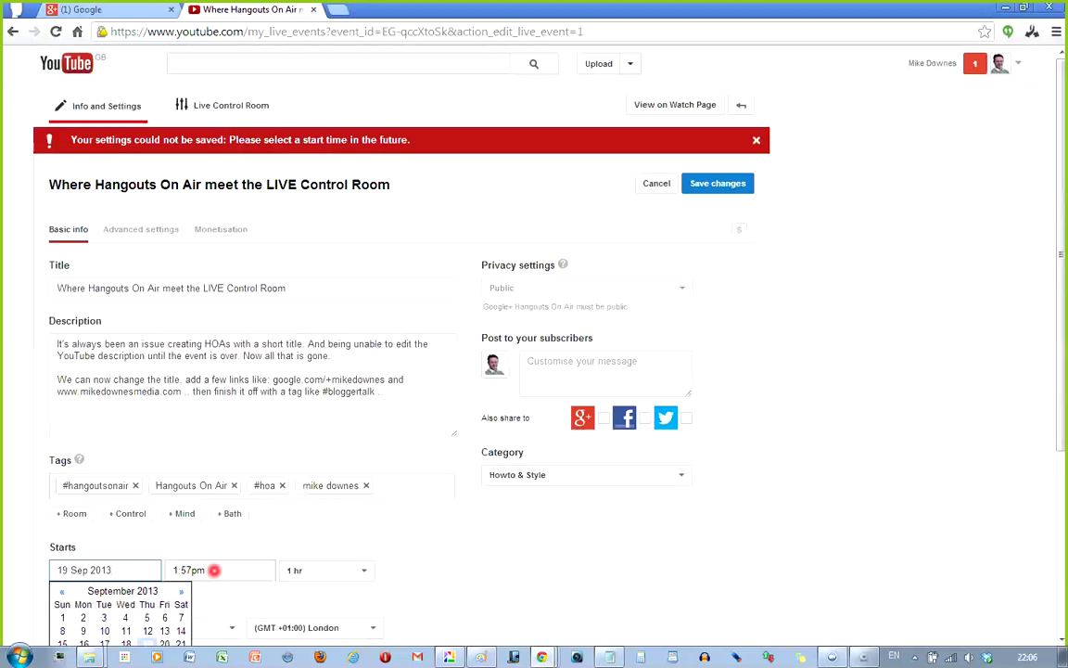
click(219, 570)
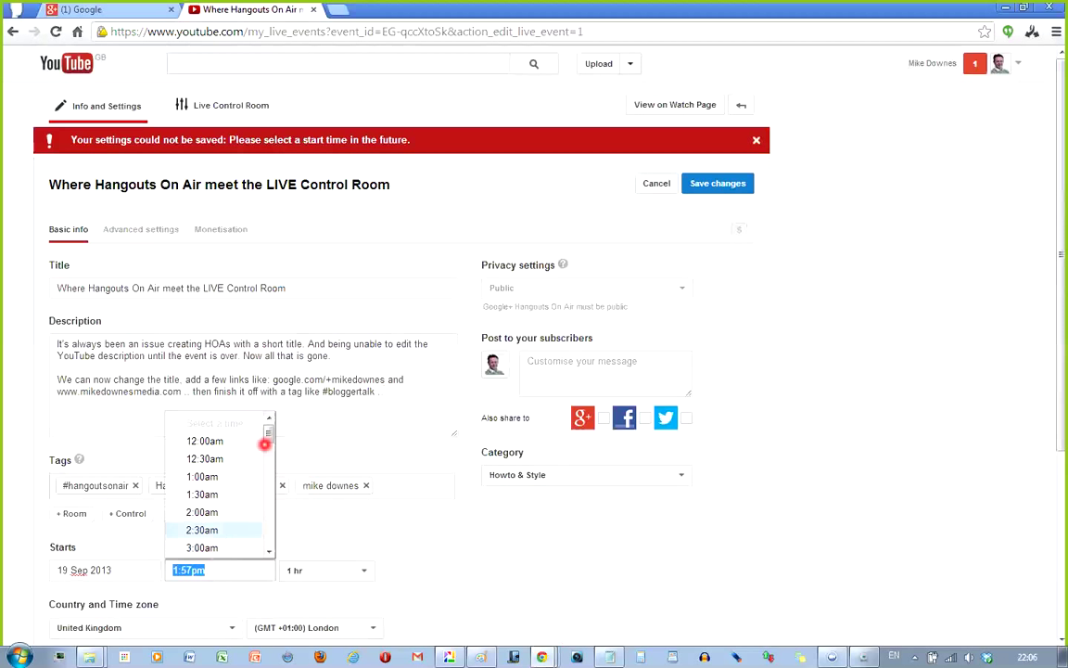
scroll(down, 3)
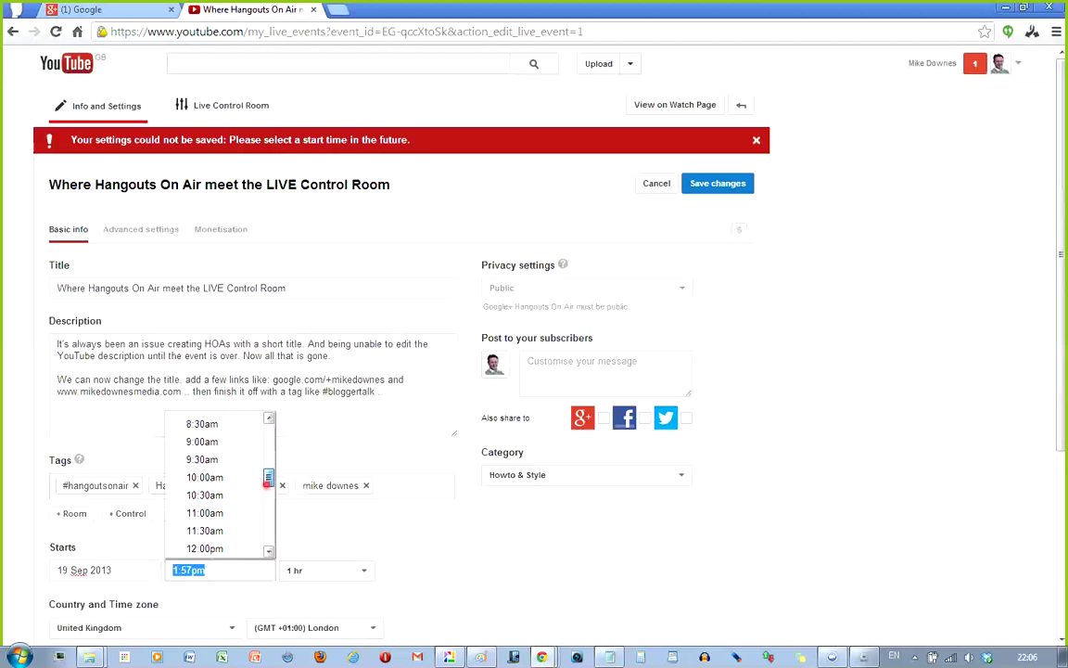
scroll(down, 3)
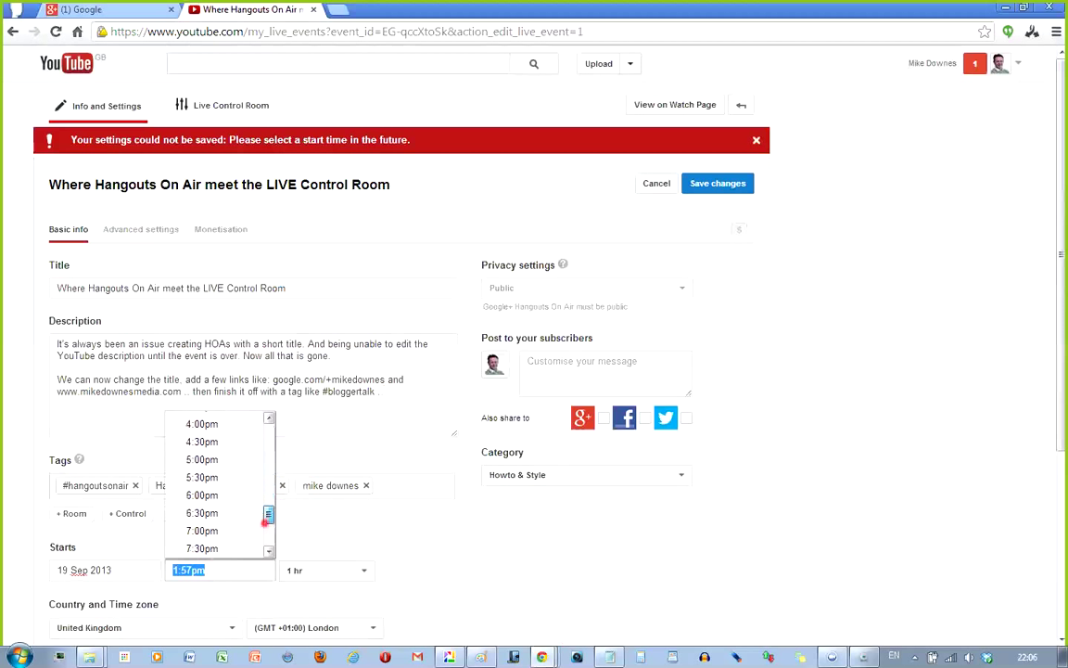
scroll(down, 3)
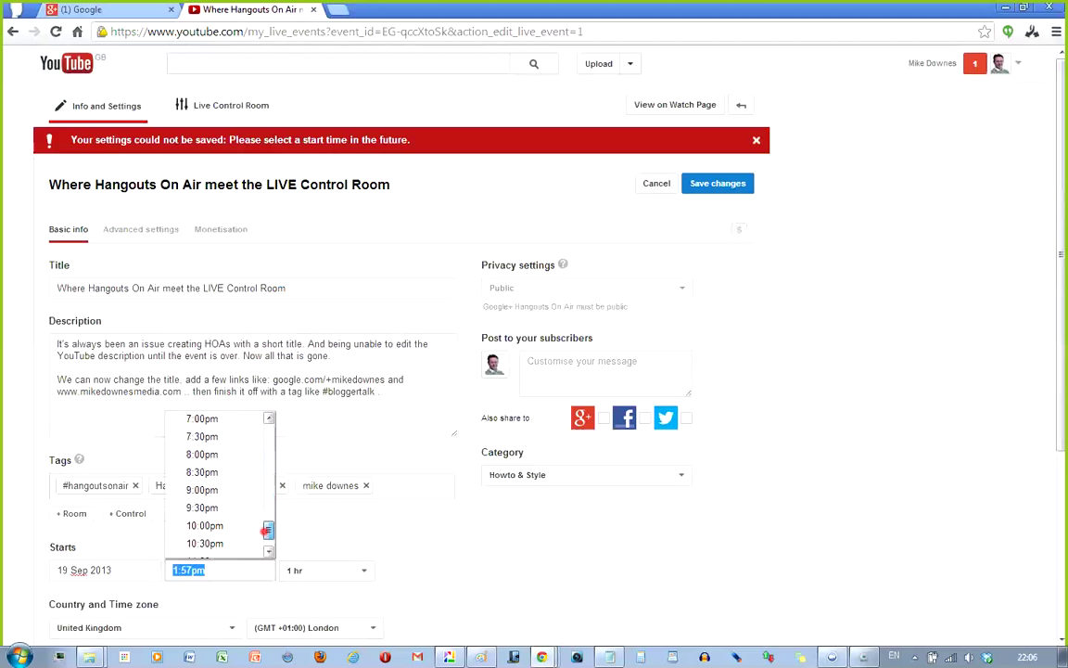
click(205, 543)
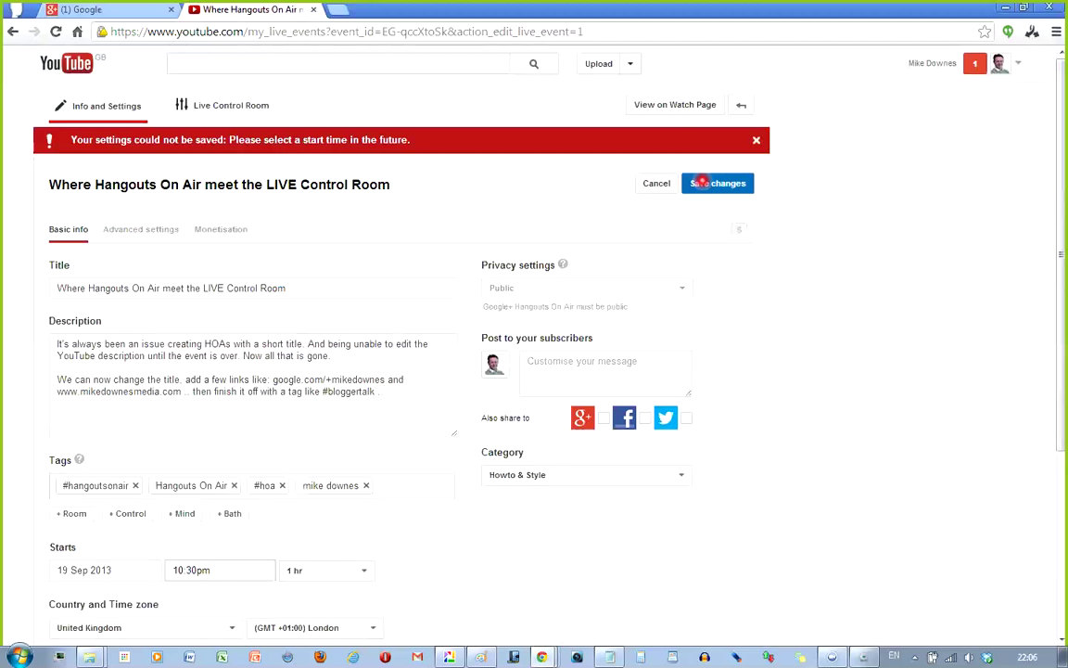
click(717, 182)
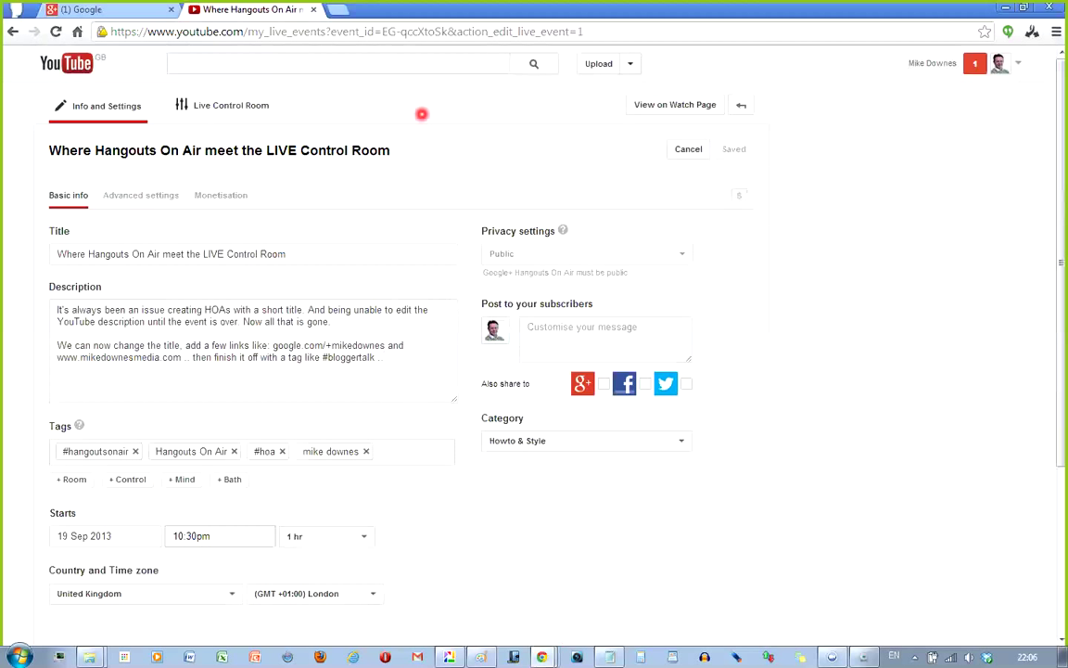
mouse_move(899, 116)
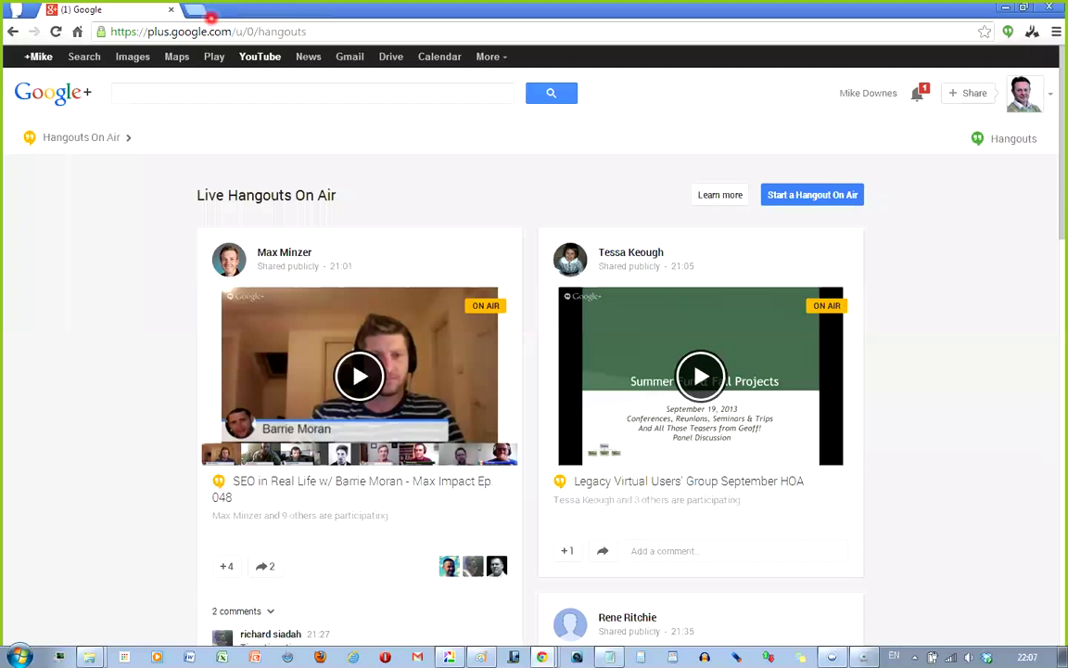
Switch from Google+ to the YouTube tab.
click(260, 57)
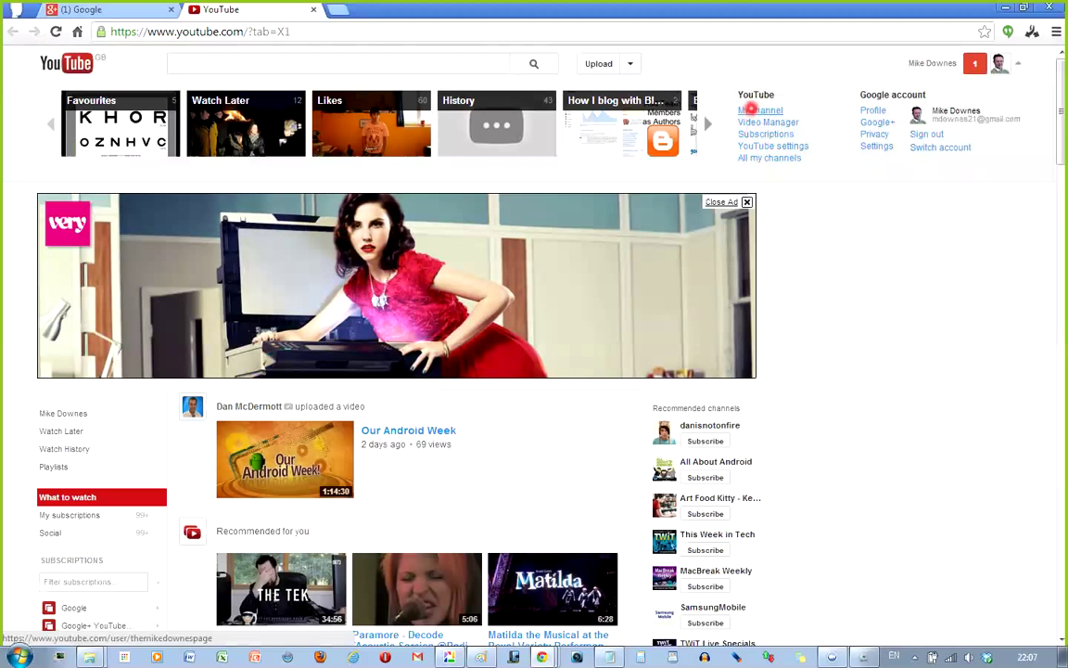
Open the upcoming event from My channel's Recent activities.
click(759, 109)
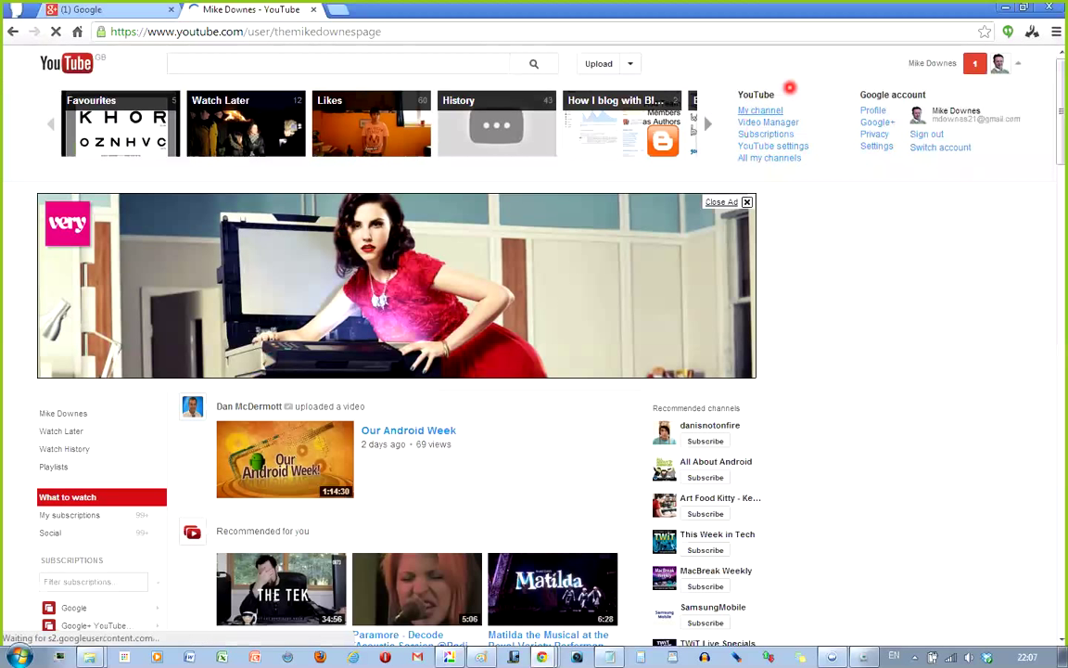
click(759, 111)
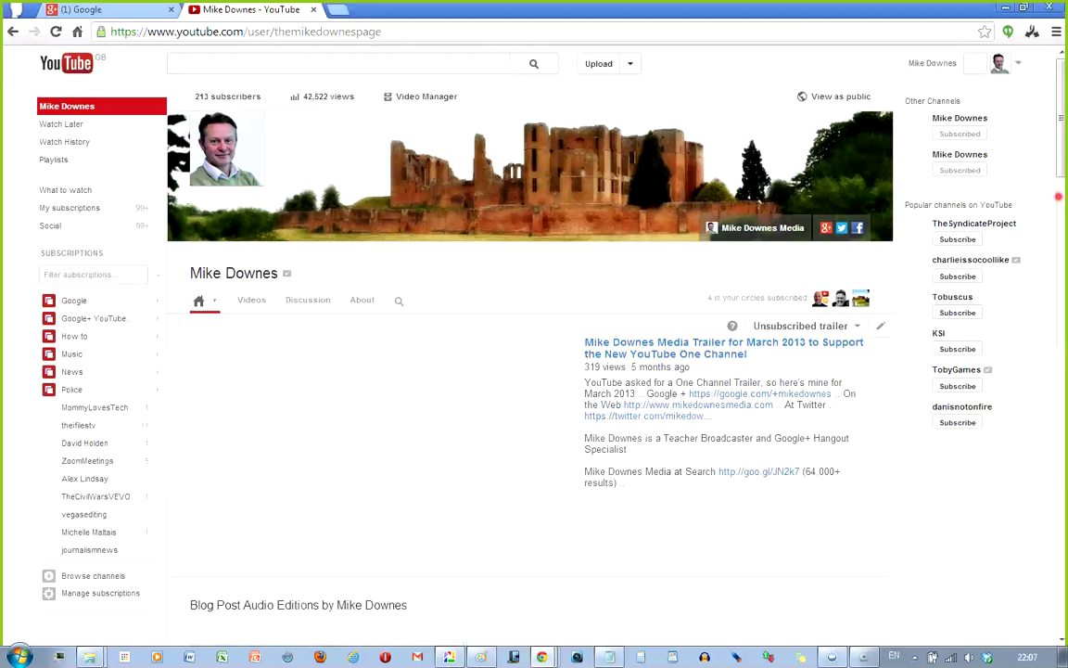
scroll(down, 3)
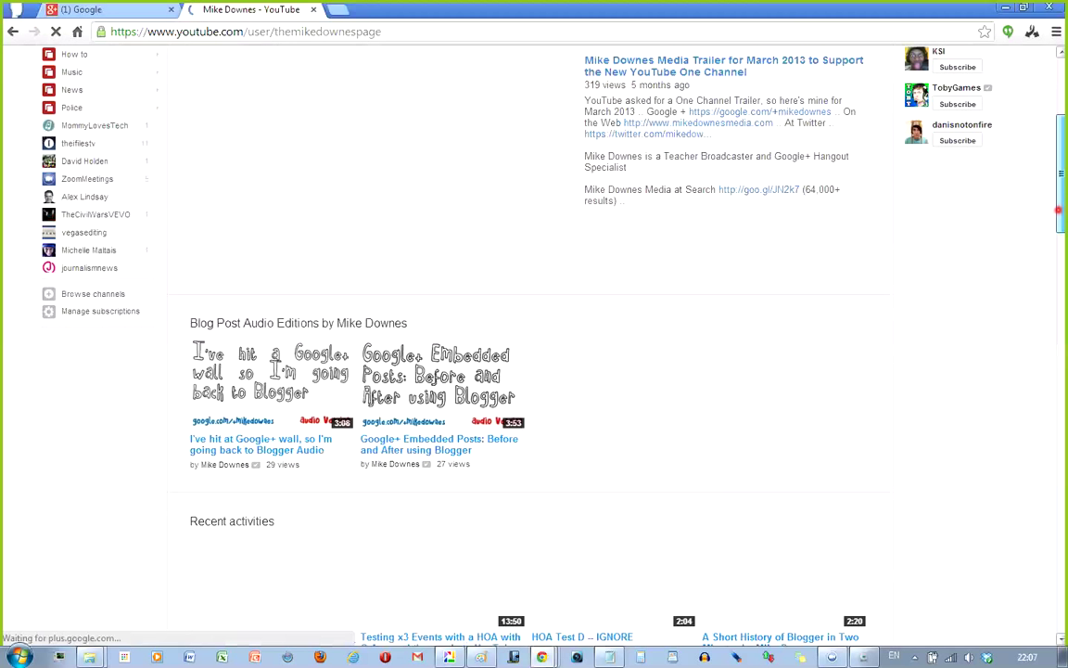
scroll(down, 3)
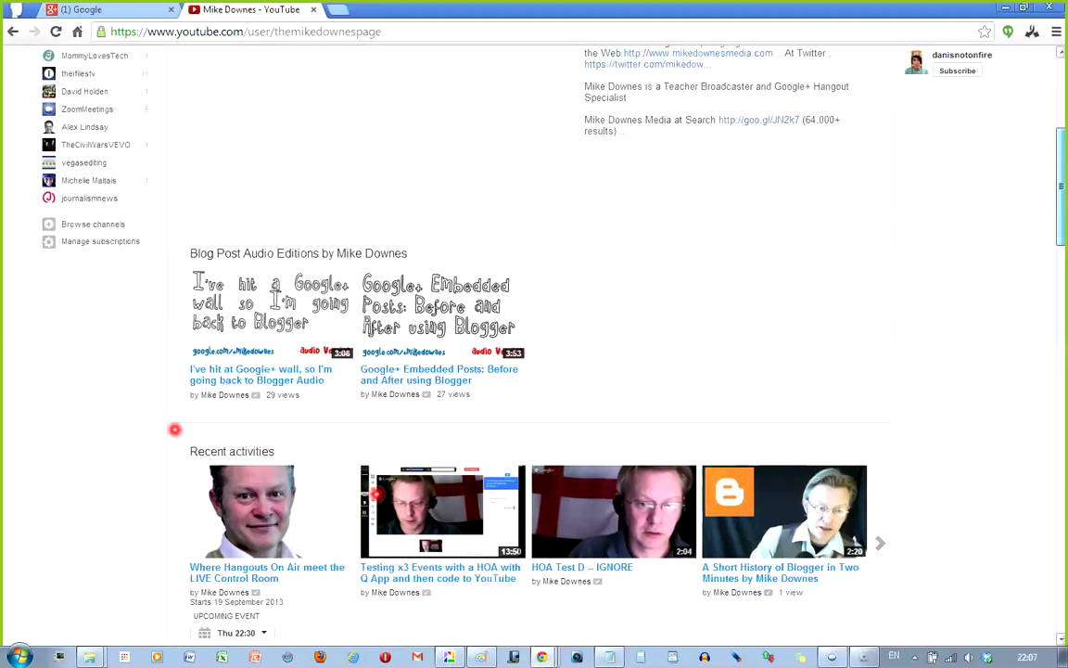
scroll(down, 3)
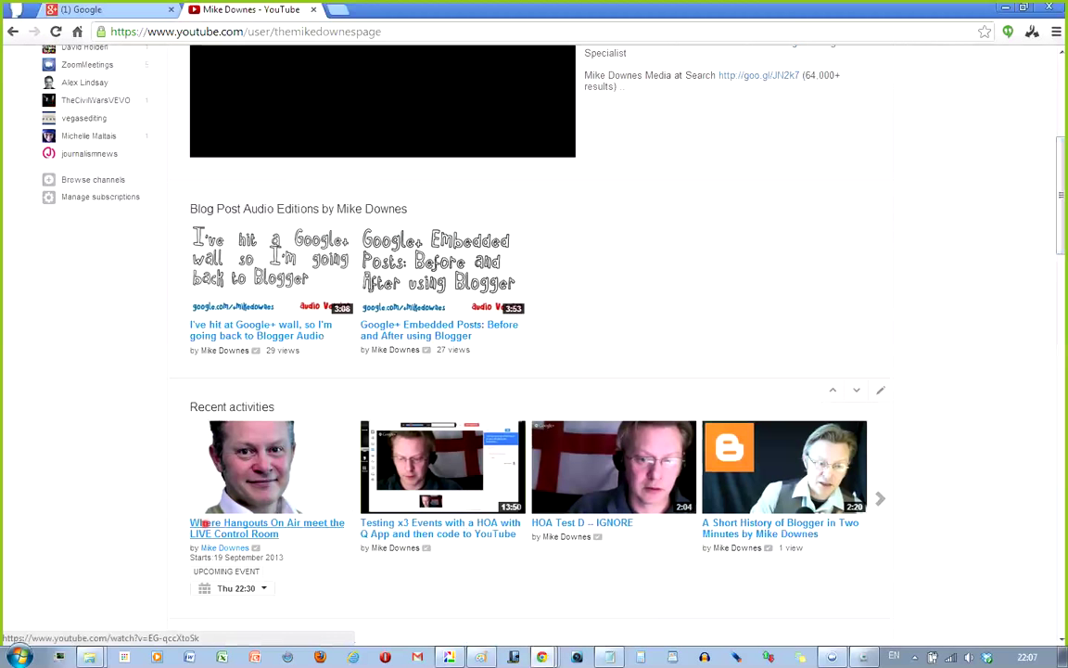
click(267, 528)
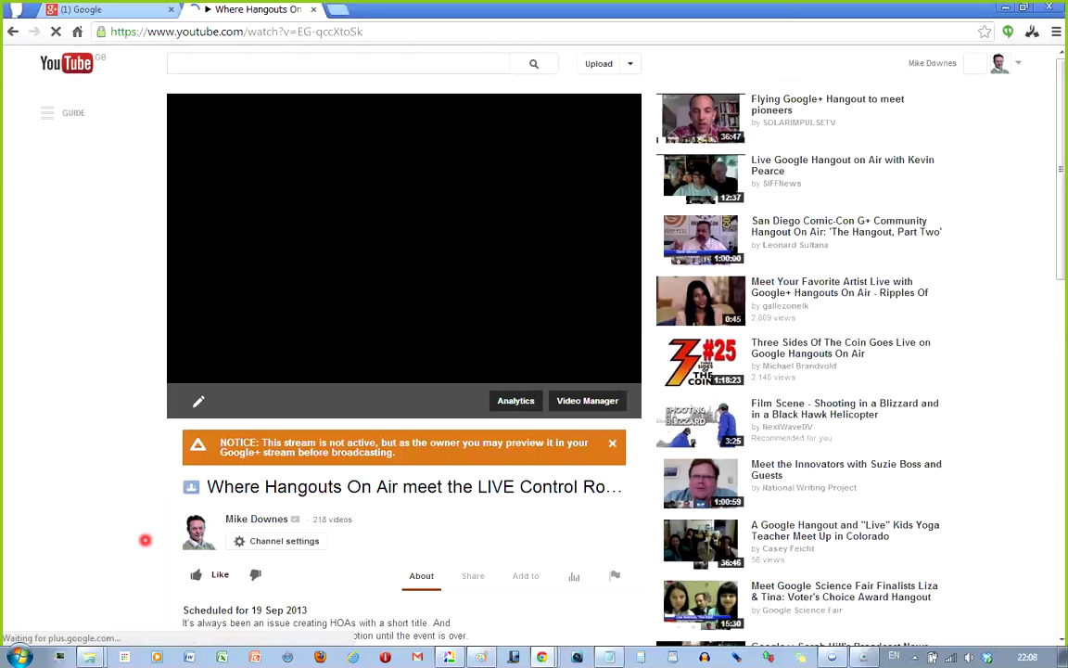
Expand the watch page description to show the new links and Howto & Style category.
scroll(down, 3)
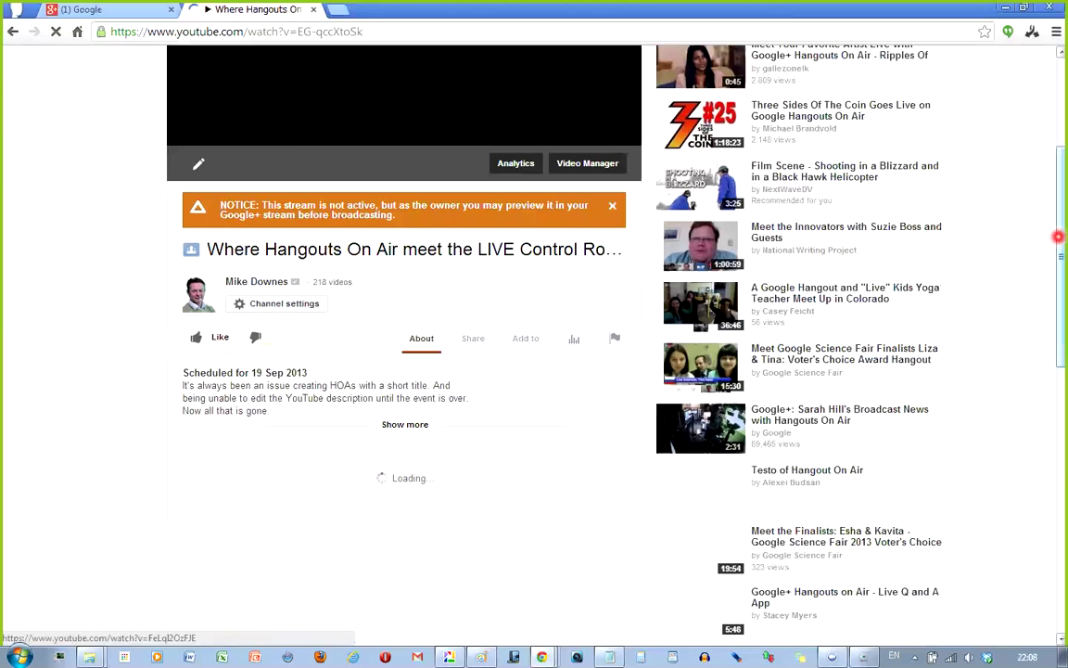
scroll(up, 3)
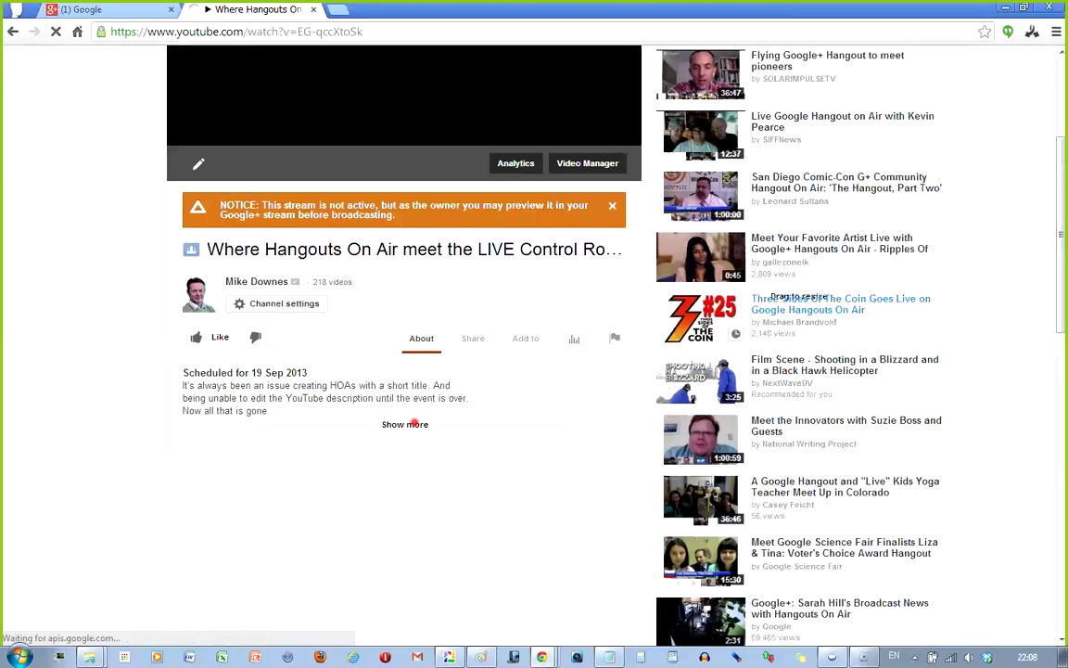
click(406, 424)
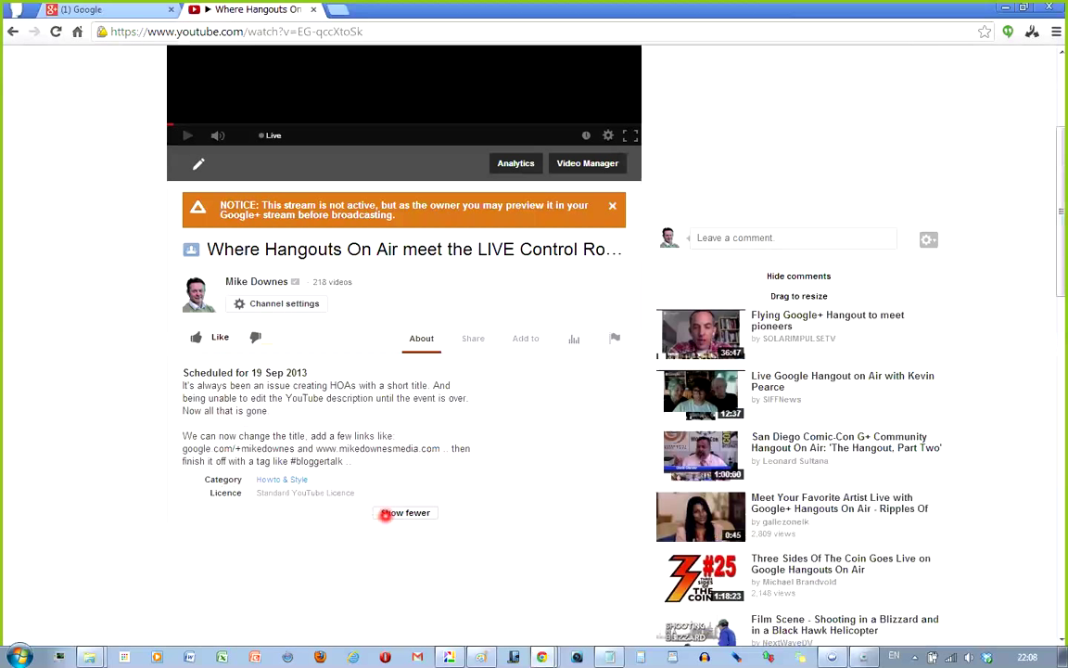
mouse_move(291, 415)
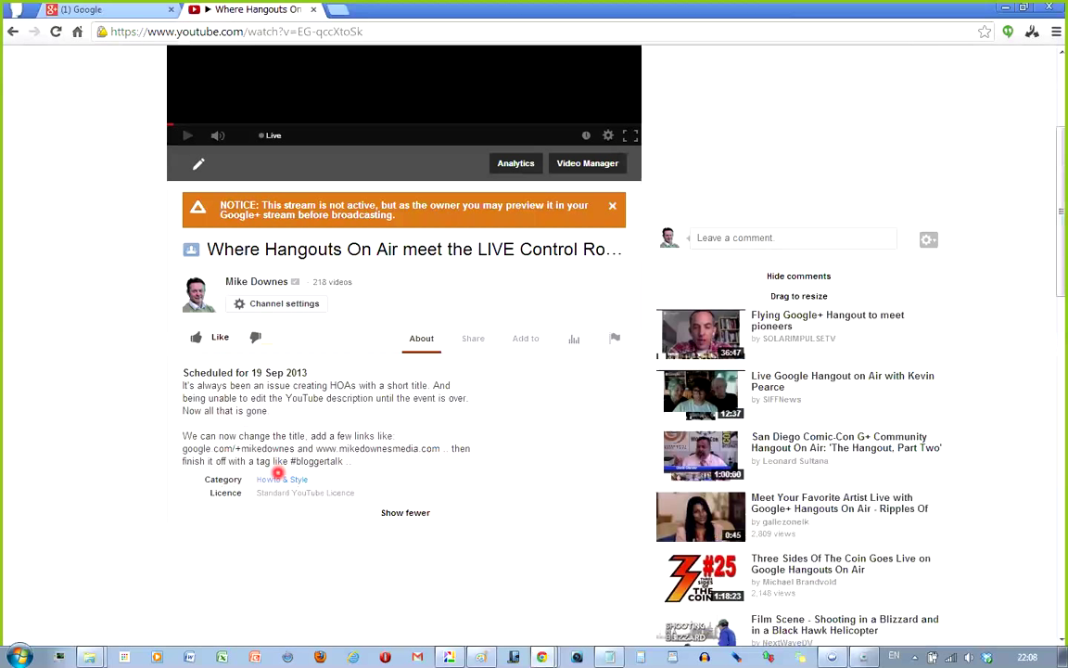
mouse_move(349, 271)
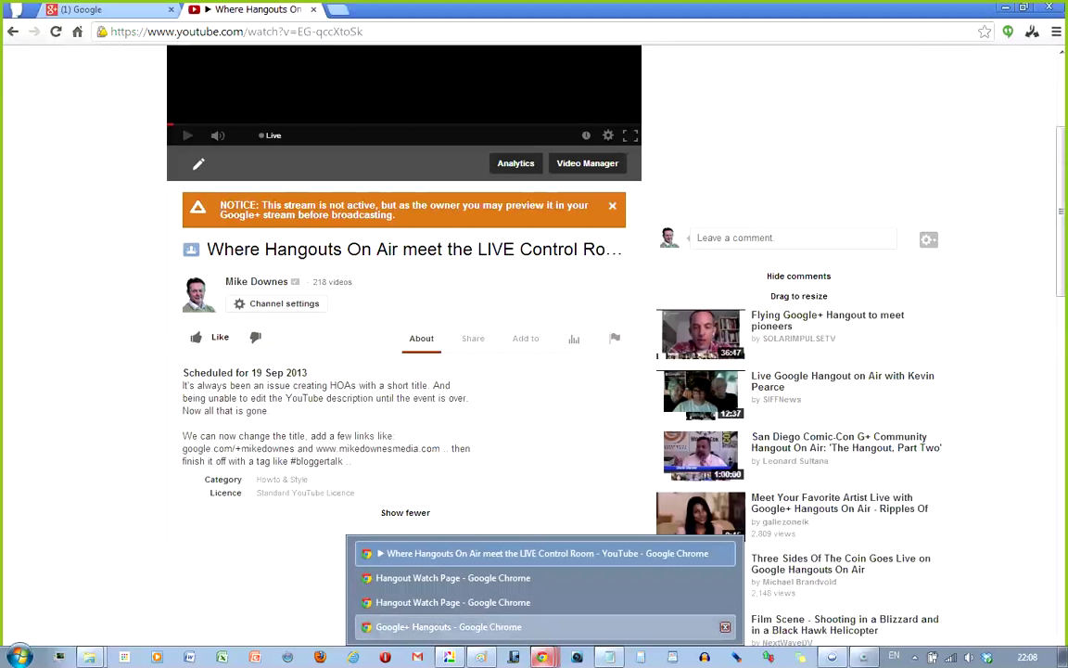
Google the event title and confirm its YouTube watch page tops the results, from 6 minutes ago.
click(448, 626)
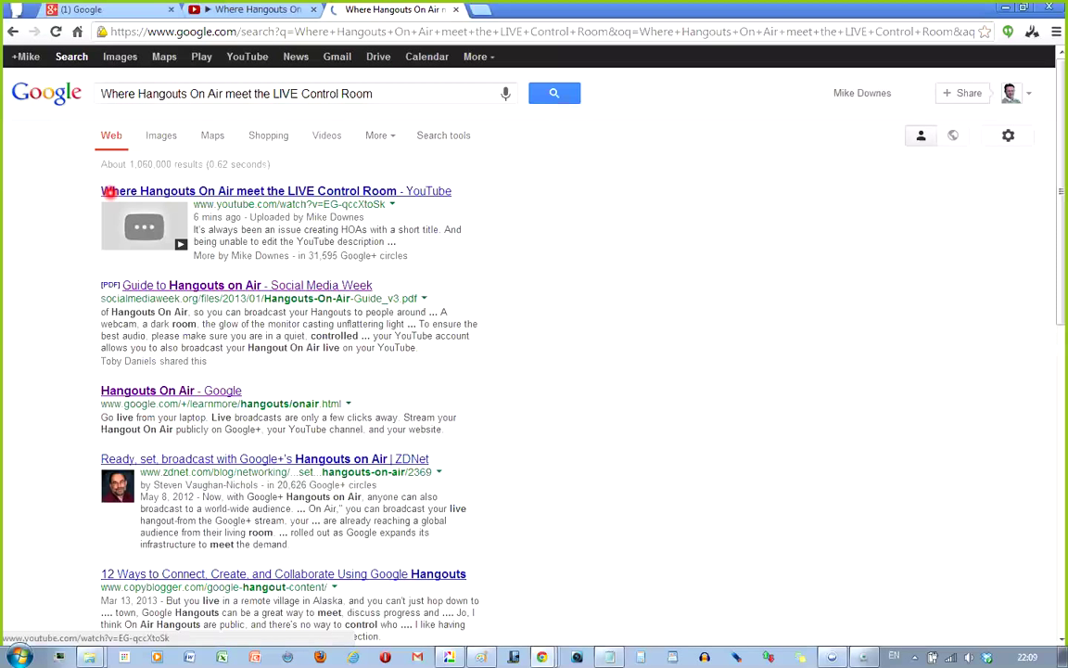
click(276, 190)
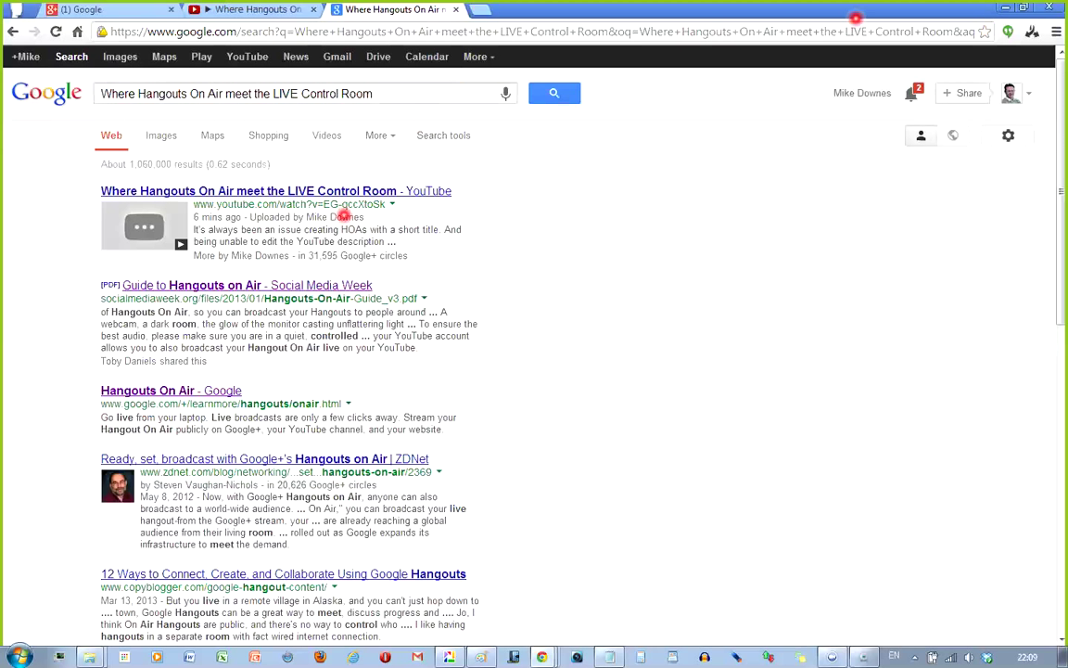
click(1056, 30)
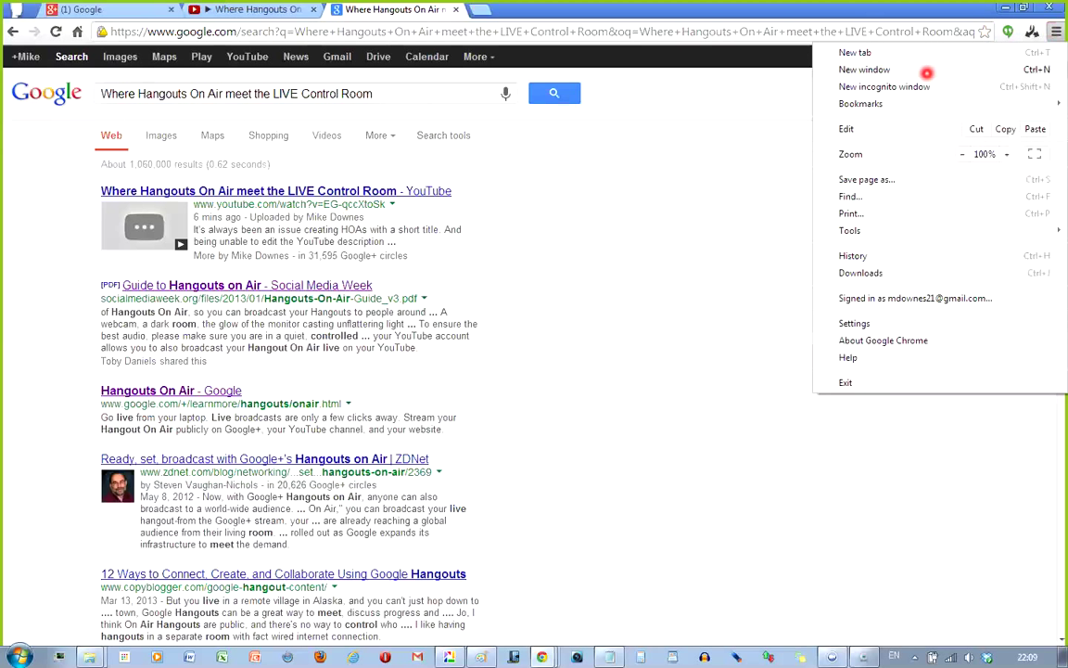
Open a new incognito window to run a signed-out exact-title search.
click(884, 87)
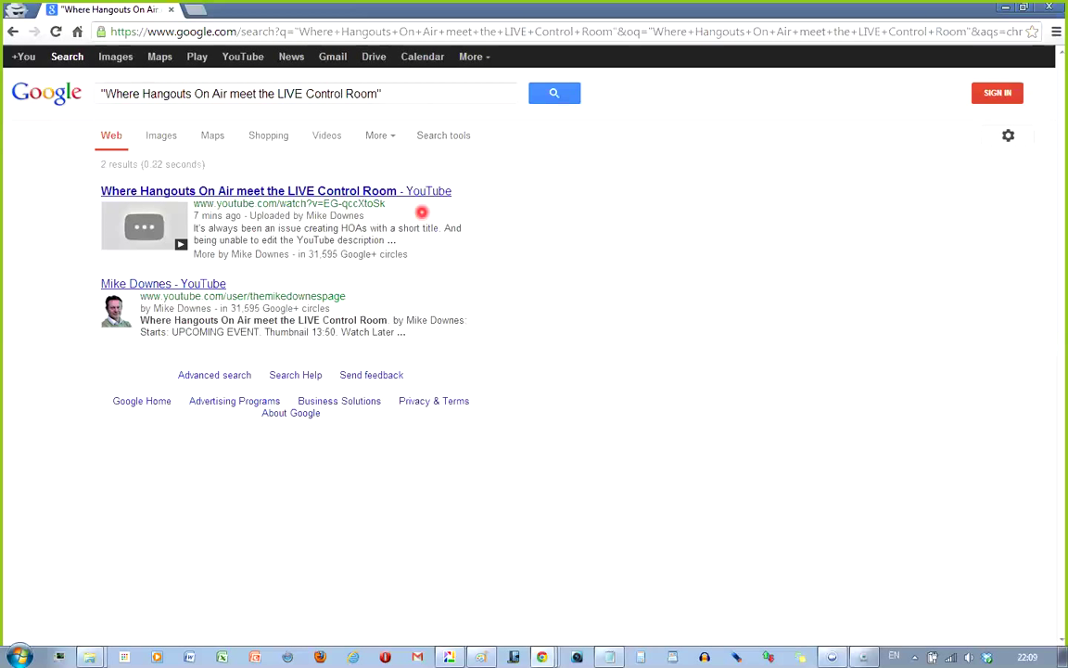
mouse_move(505, 93)
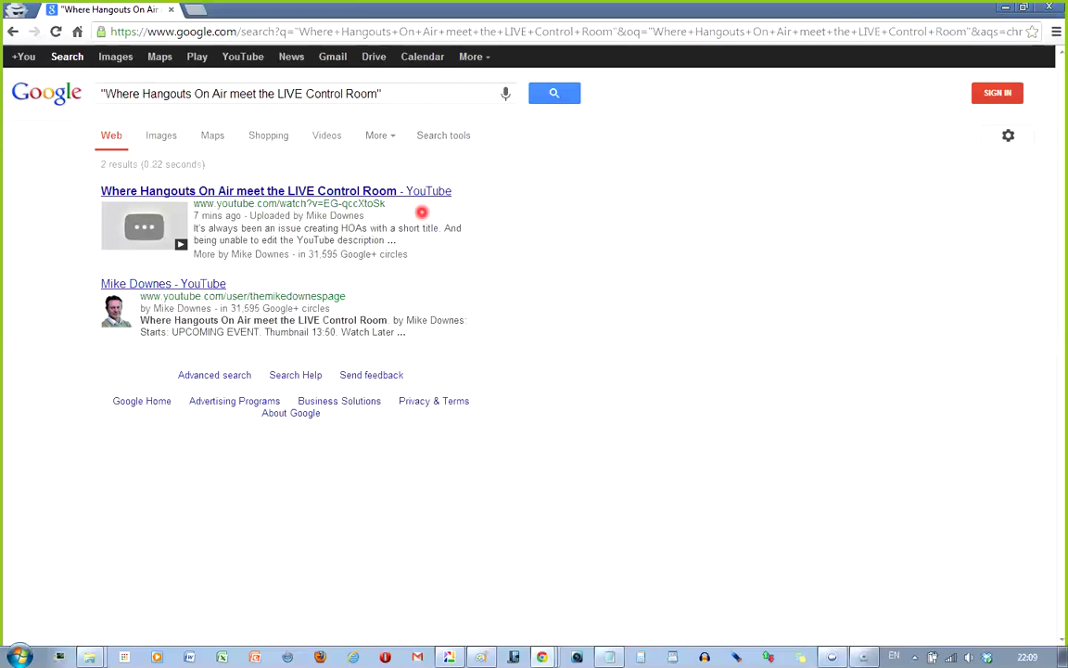
mouse_move(259, 238)
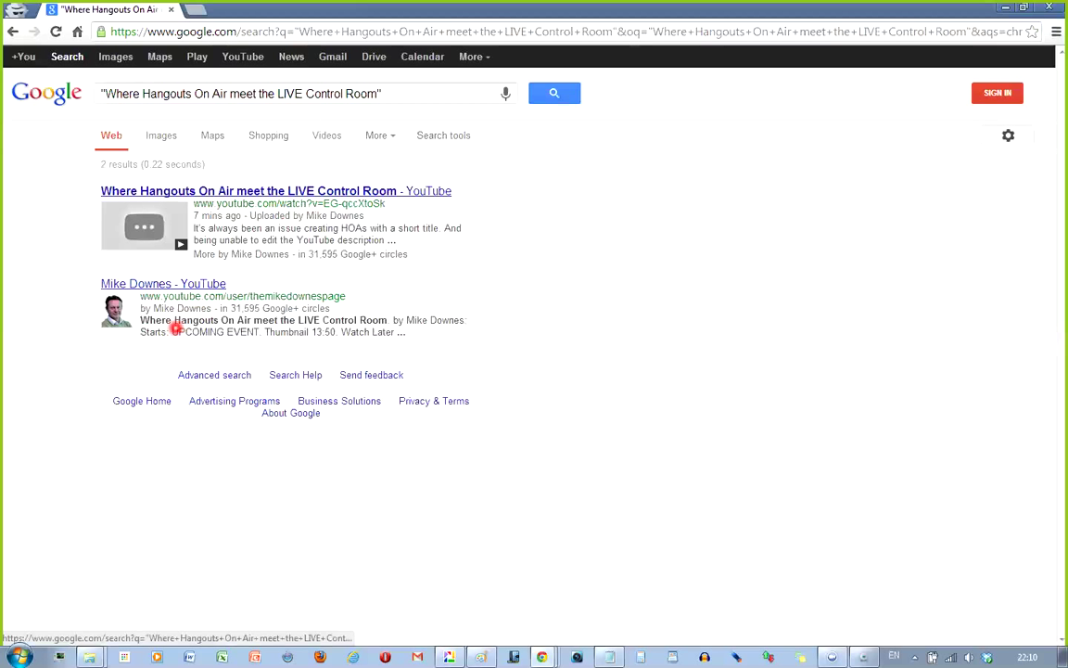
mouse_move(479, 350)
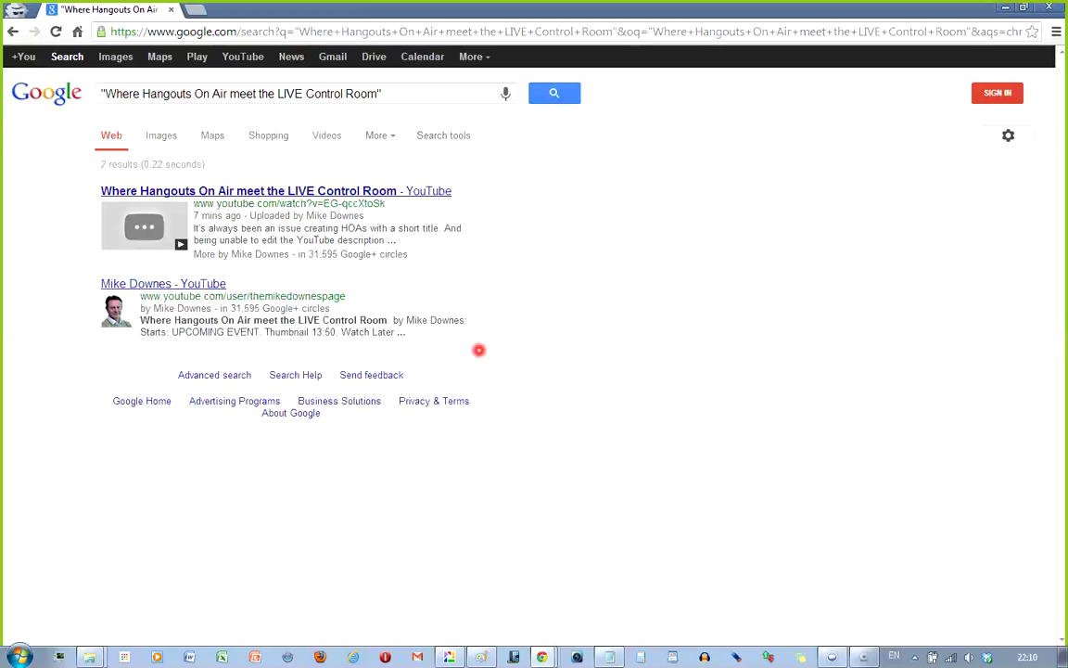